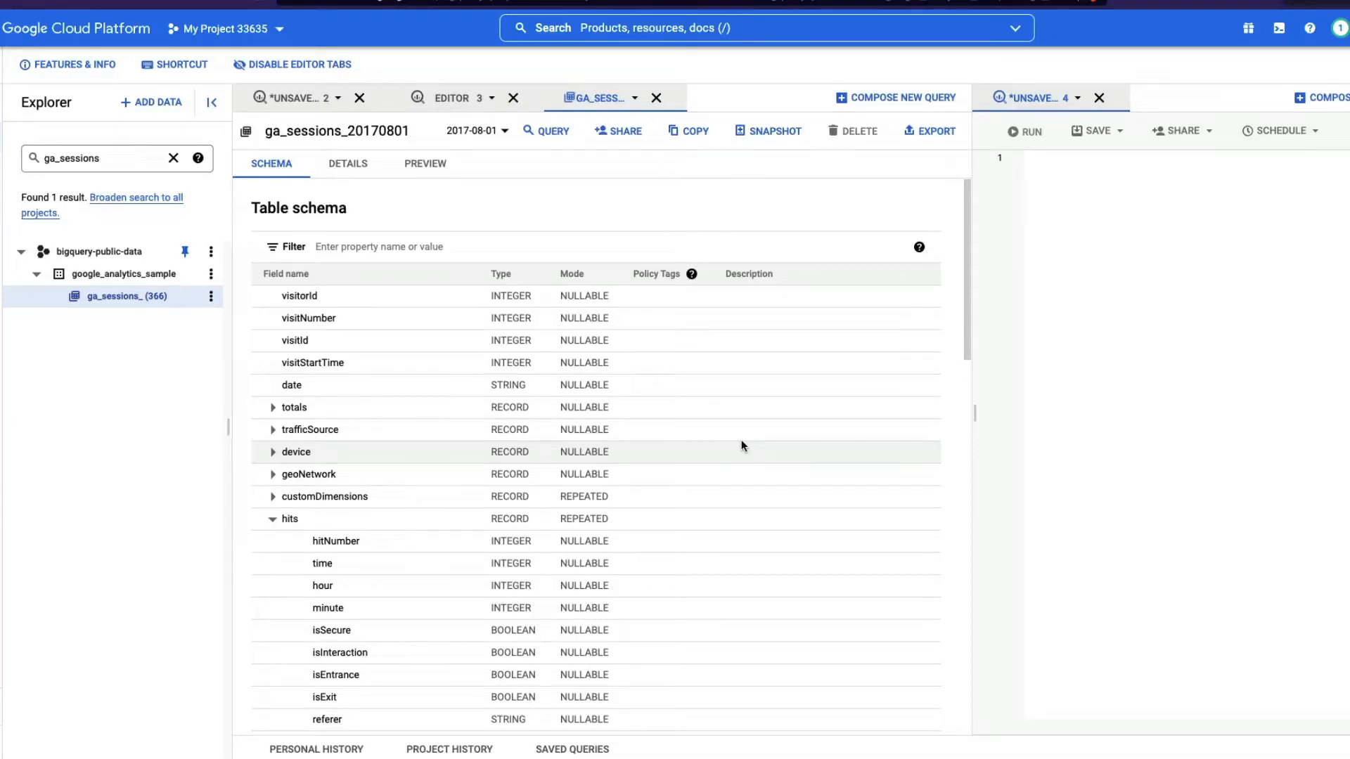
pyautogui.moveTo(652, 451)
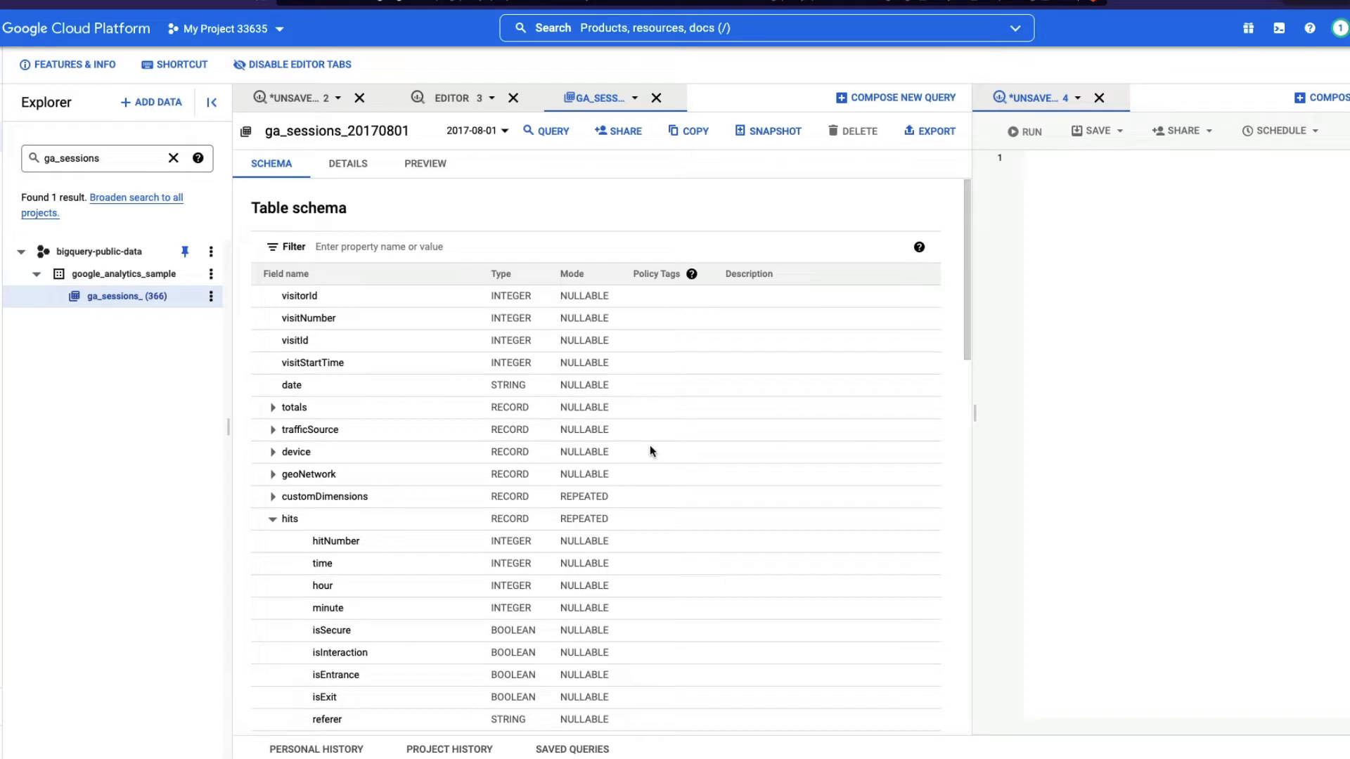
pyautogui.moveTo(413, 508)
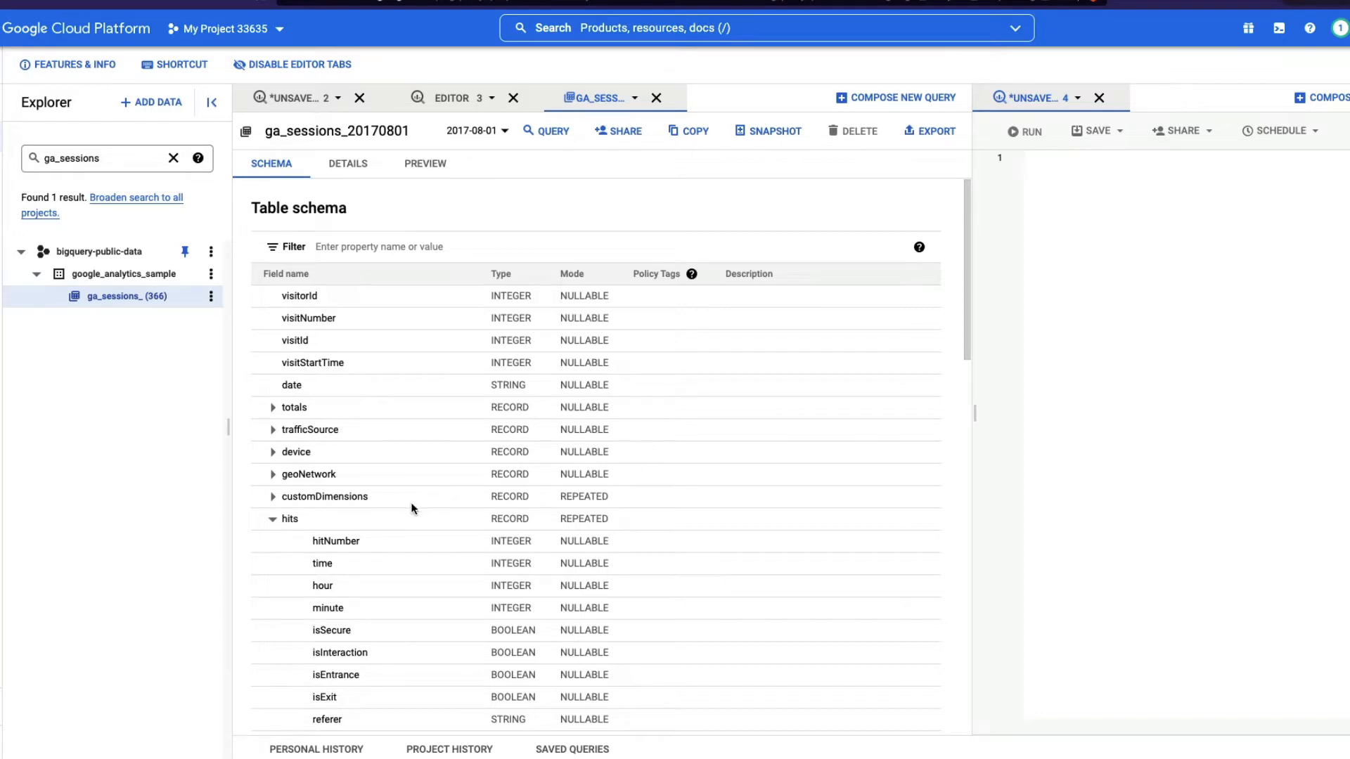
pyautogui.moveTo(364, 521)
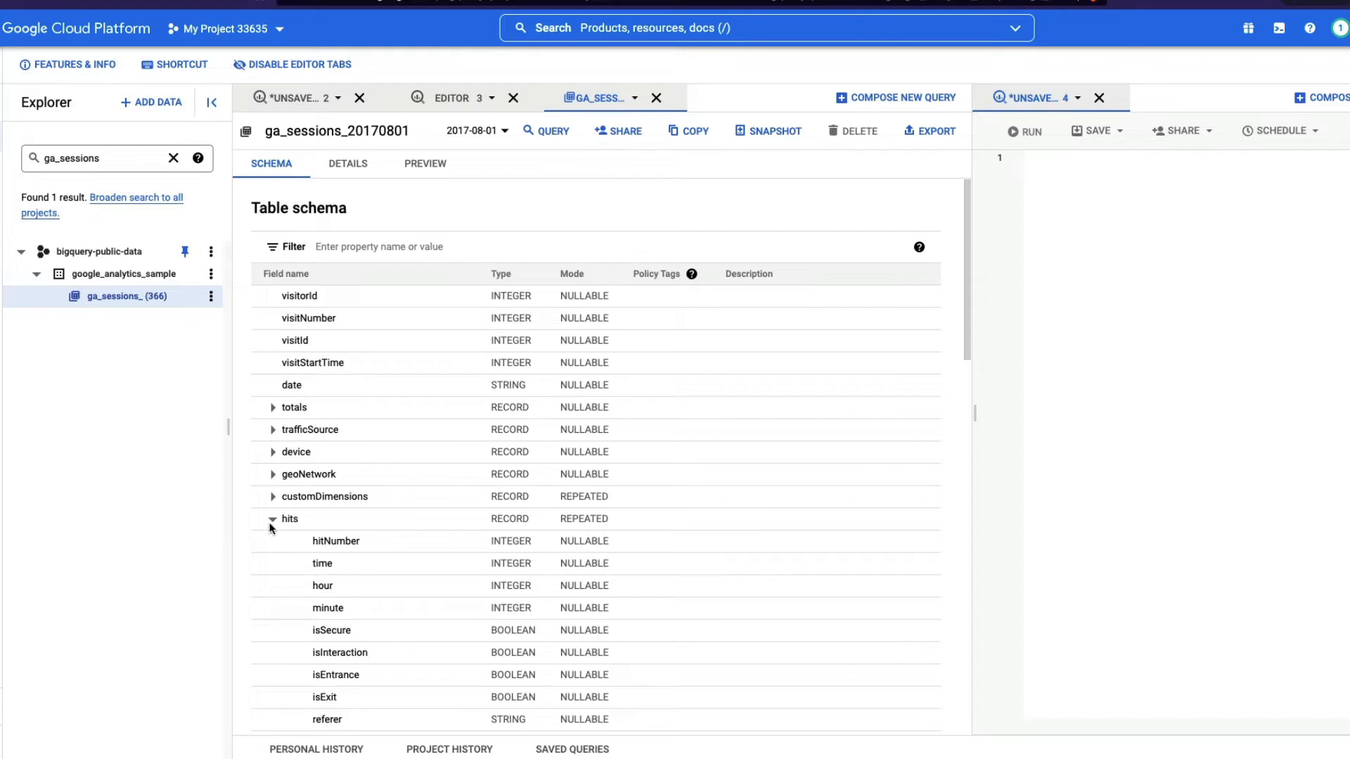
pyautogui.moveTo(319, 395)
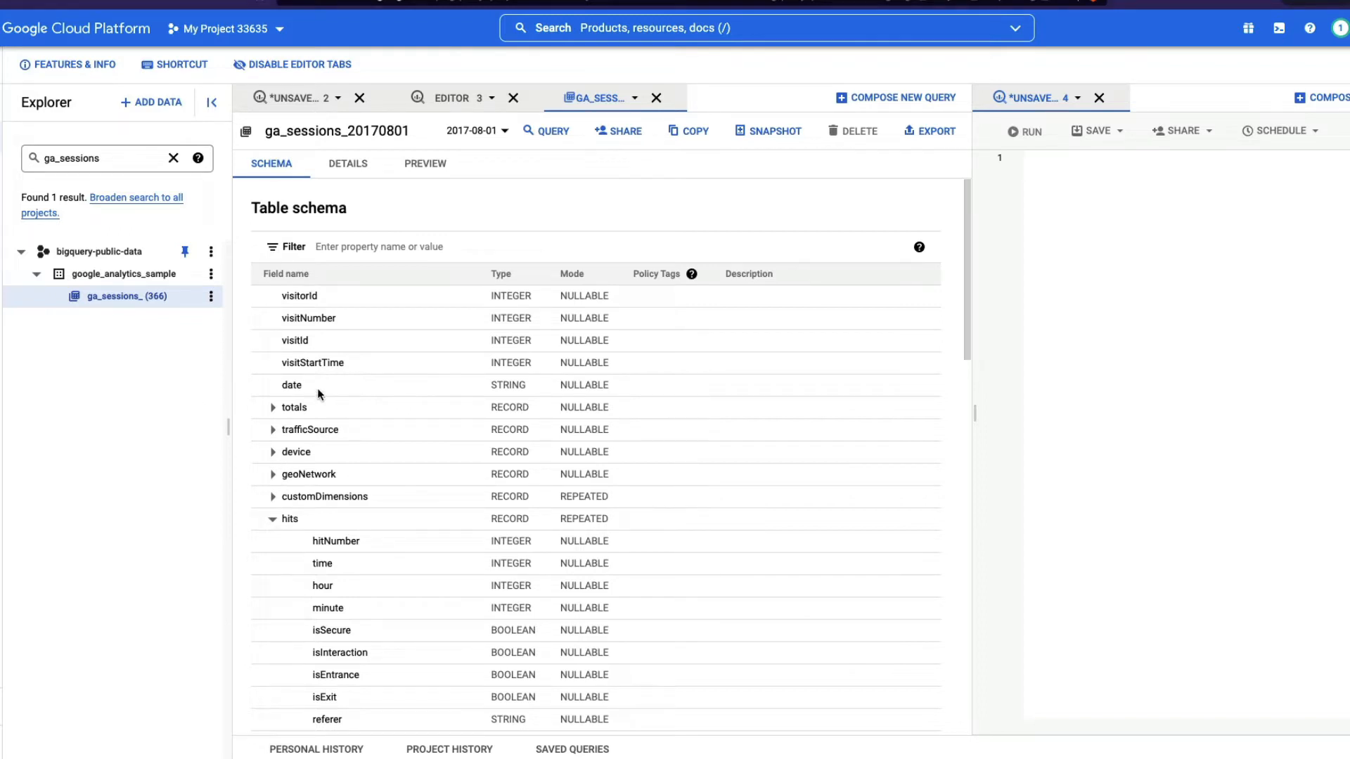
pyautogui.moveTo(498, 314)
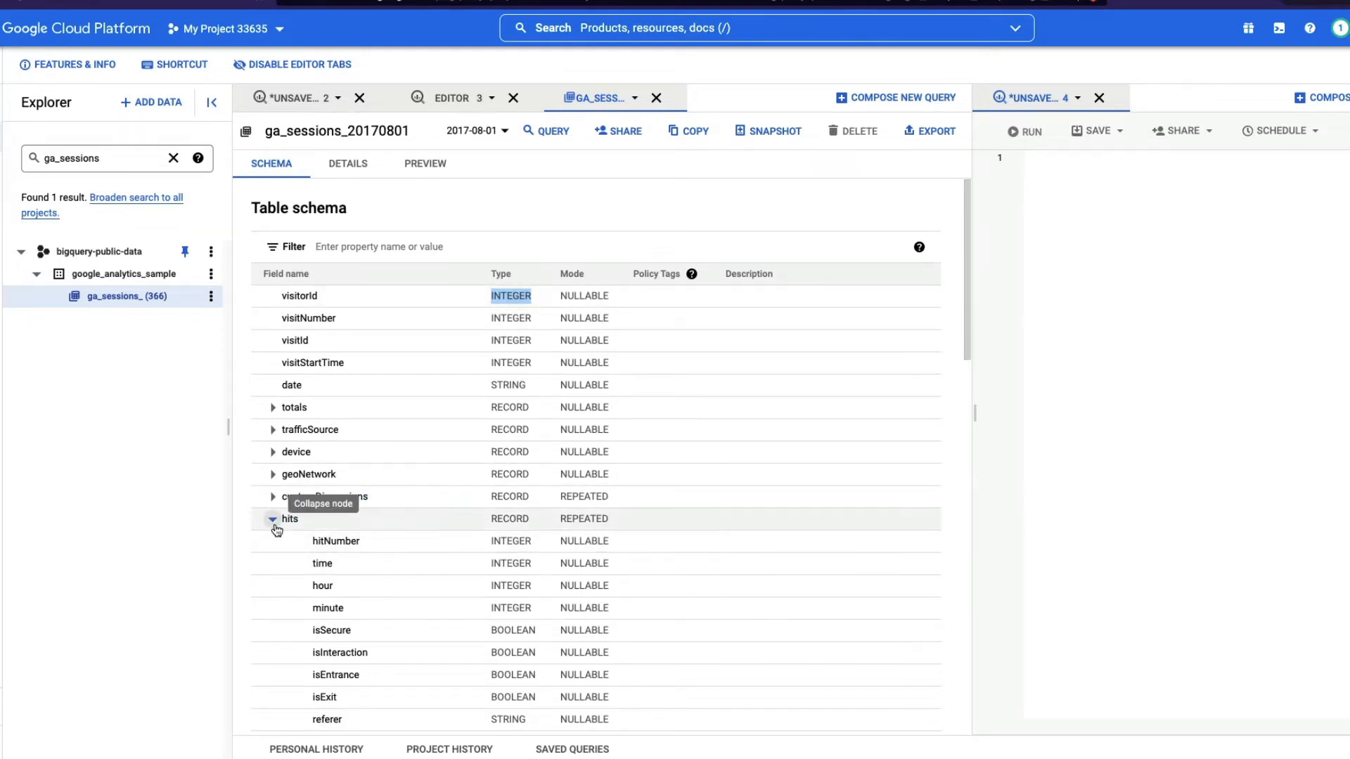
# Add hits.product.productPrice from the ga_sessions_20170801 schema to the split query, then open the table's menu.
pyautogui.scroll(-3)
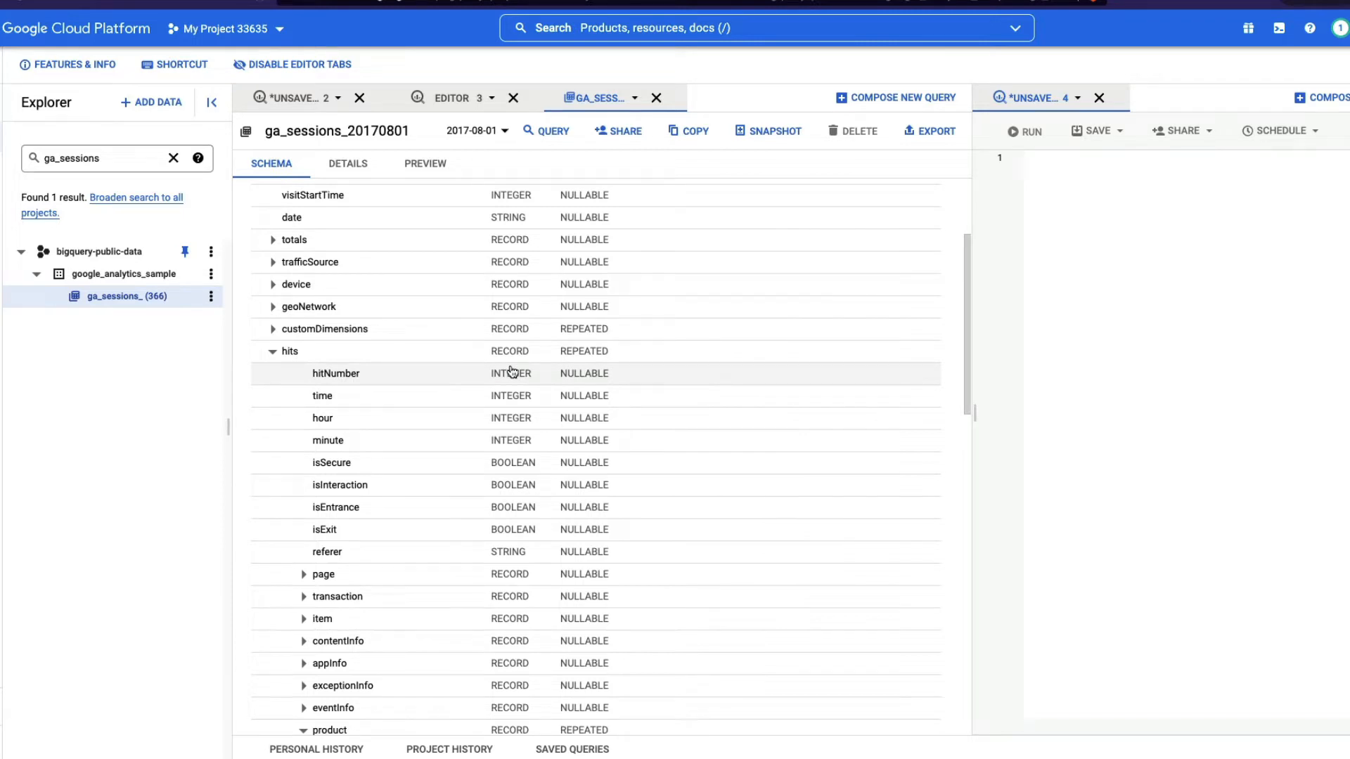
pyautogui.moveTo(424, 641)
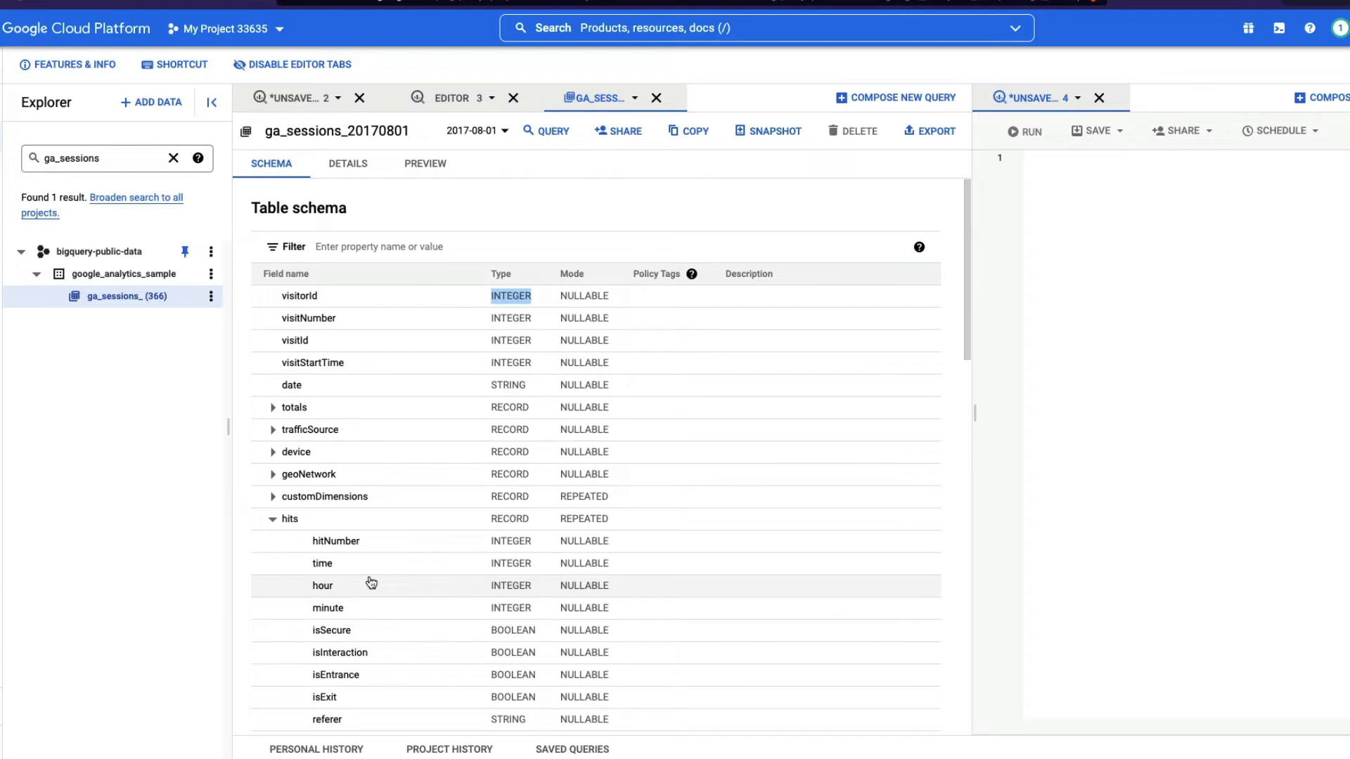
pyautogui.scroll(-3)
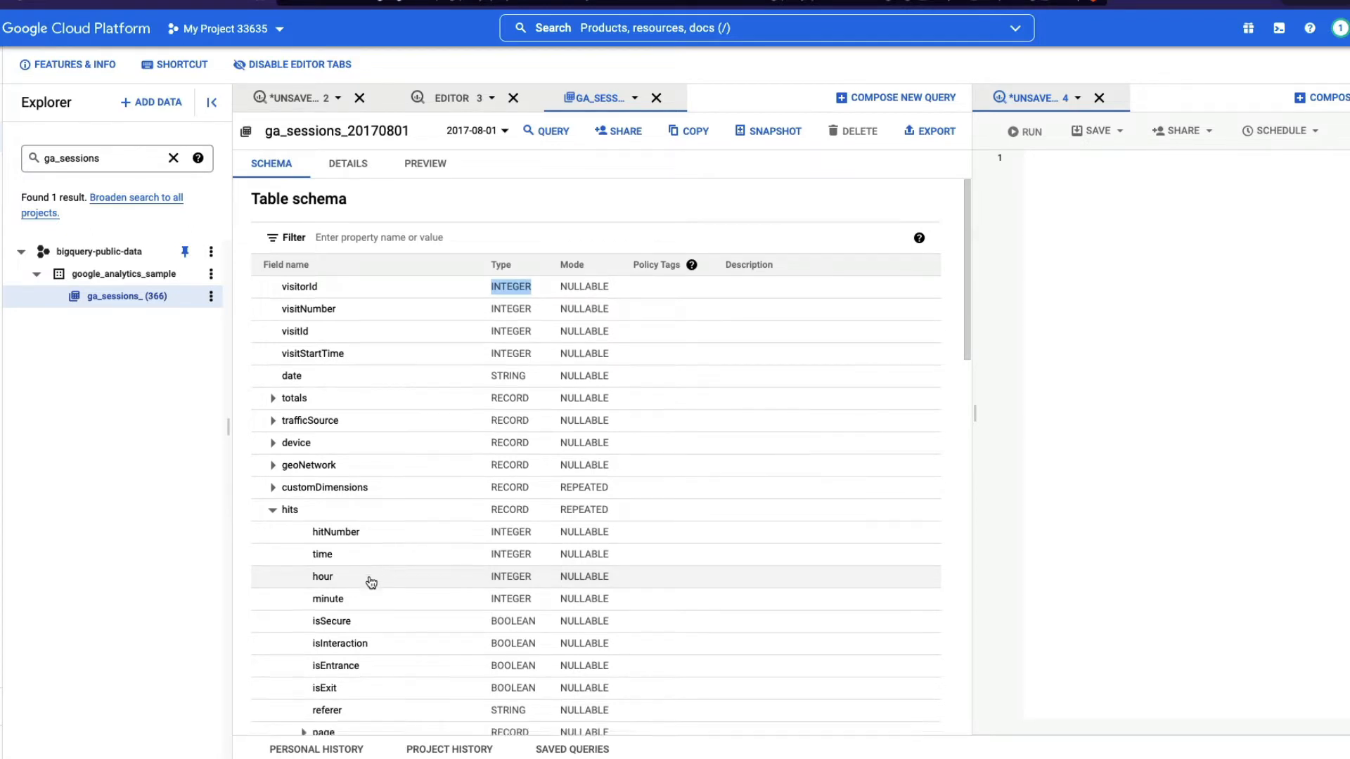
pyautogui.scroll(-3)
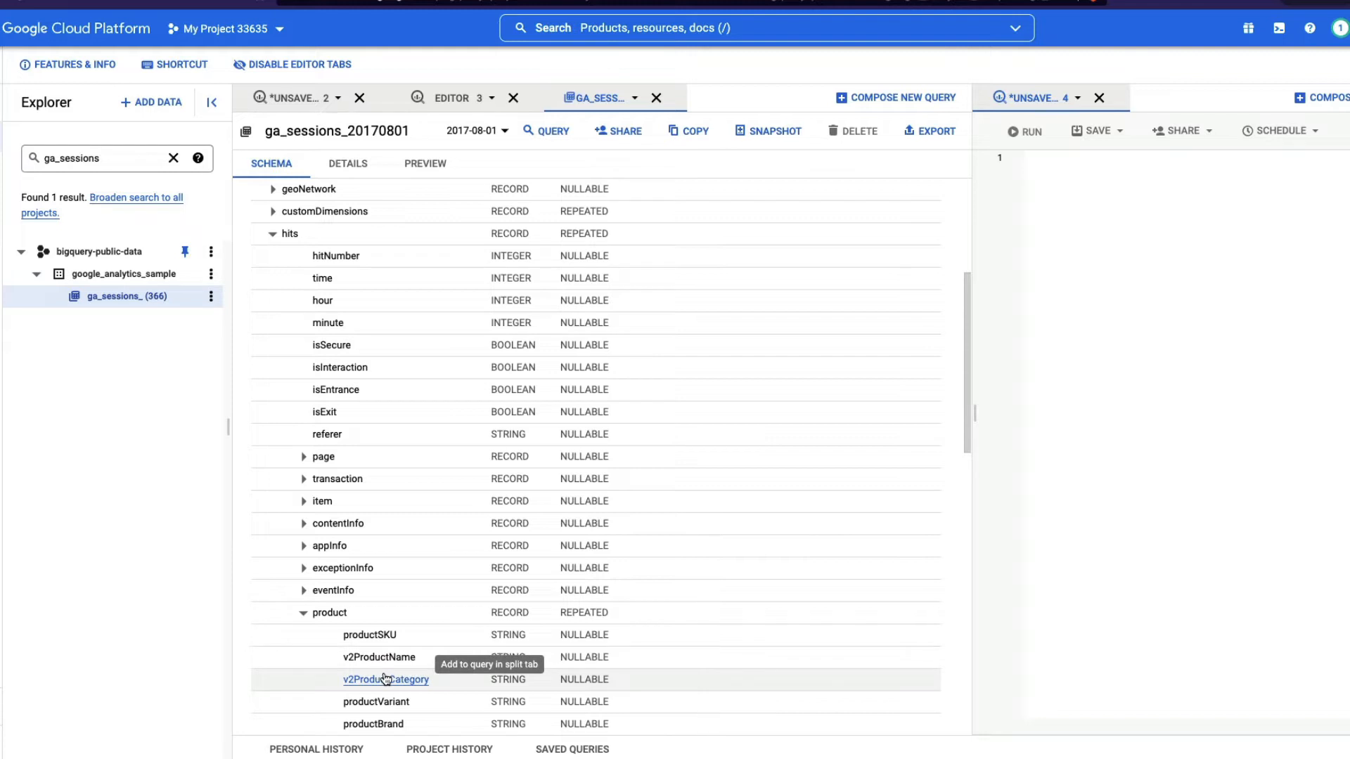
pyautogui.moveTo(453, 109)
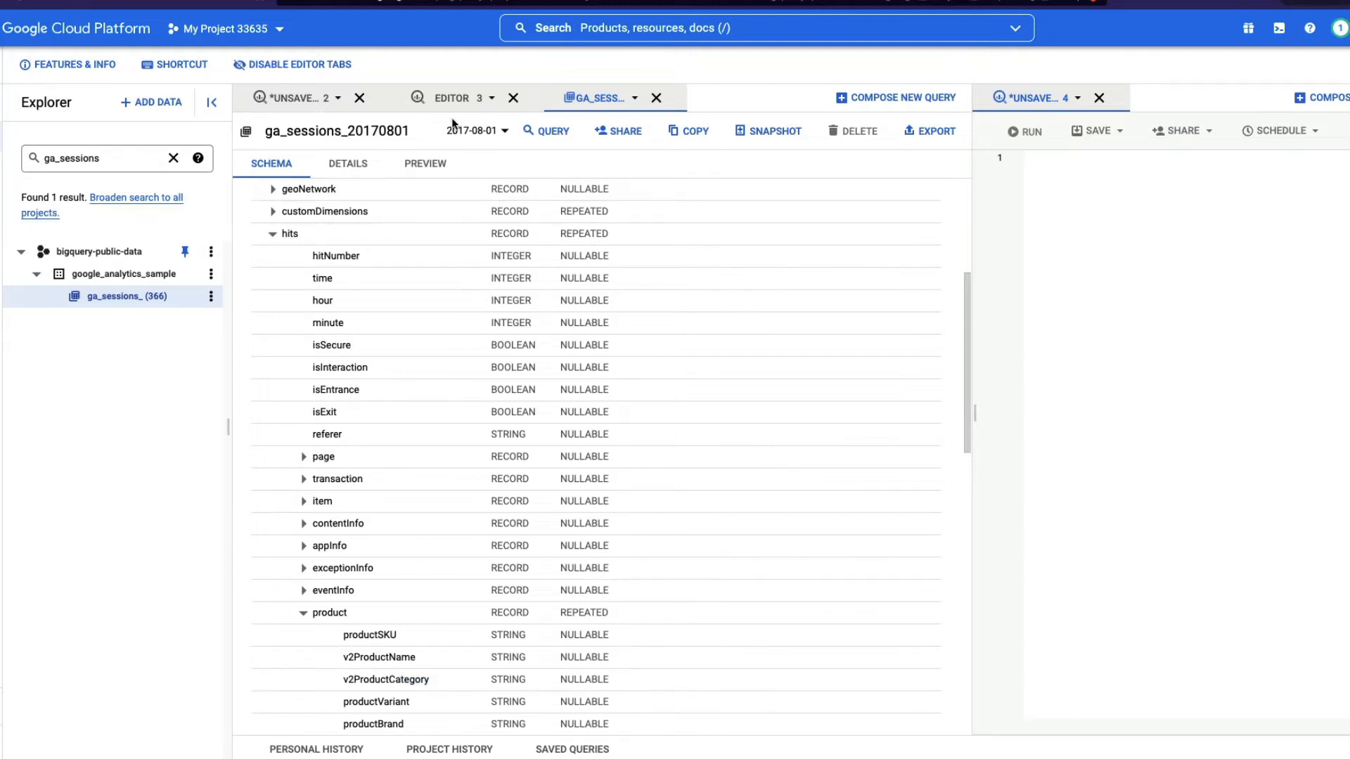
pyautogui.click(452, 98)
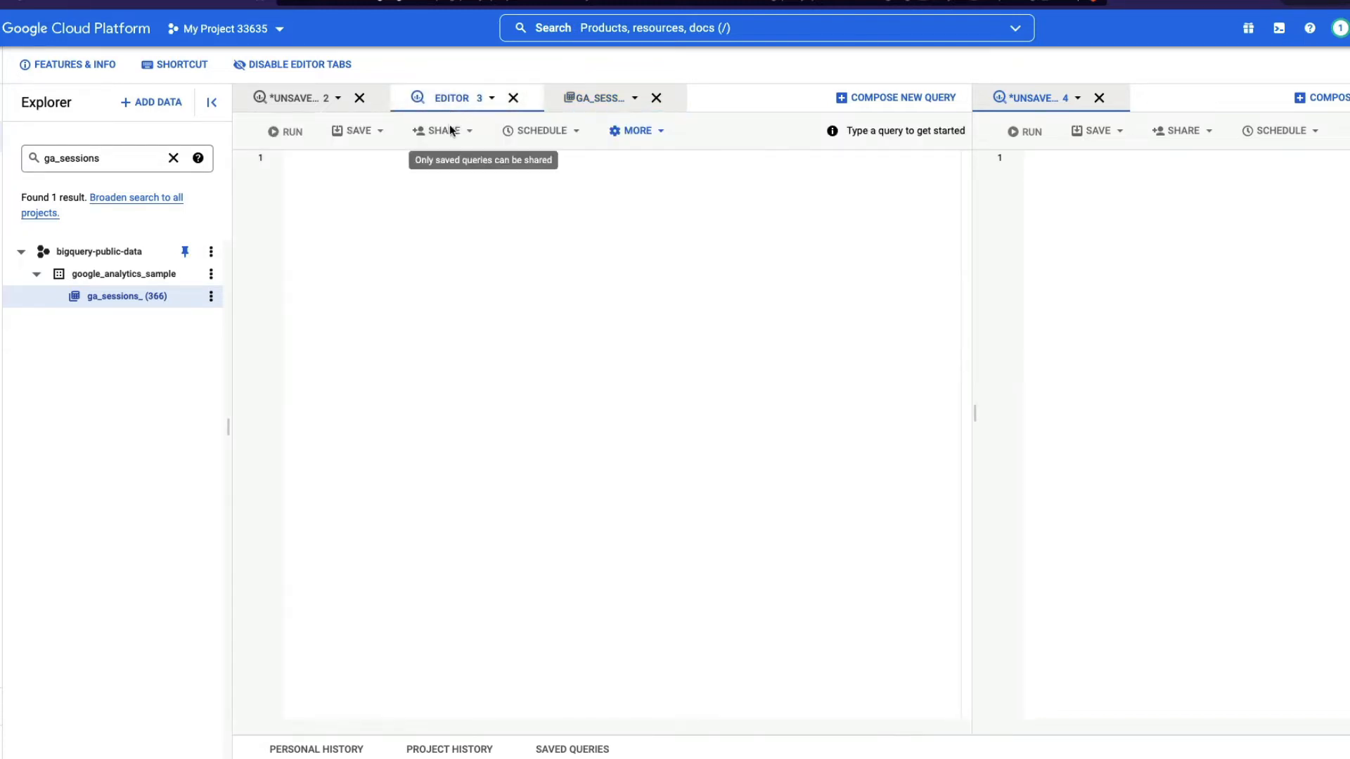
pyautogui.click(596, 97)
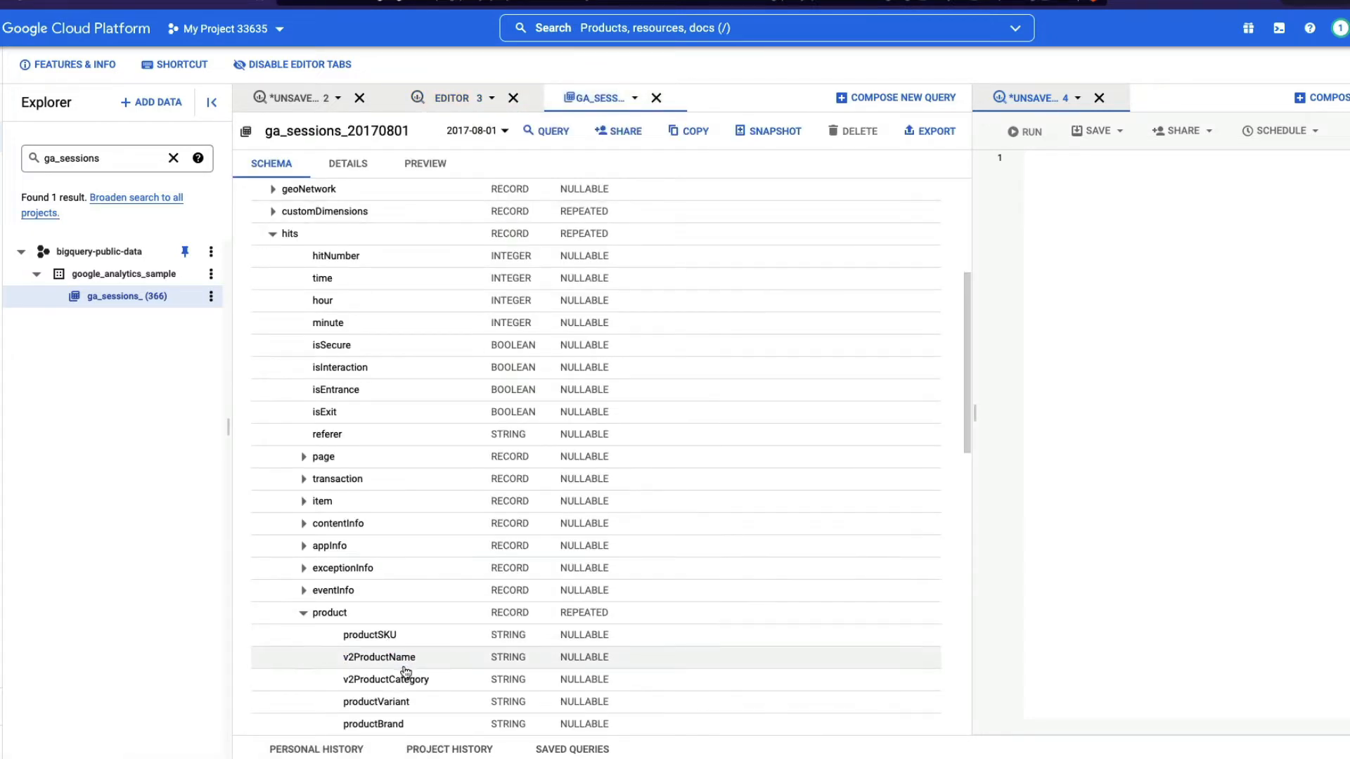
pyautogui.scroll(-3)
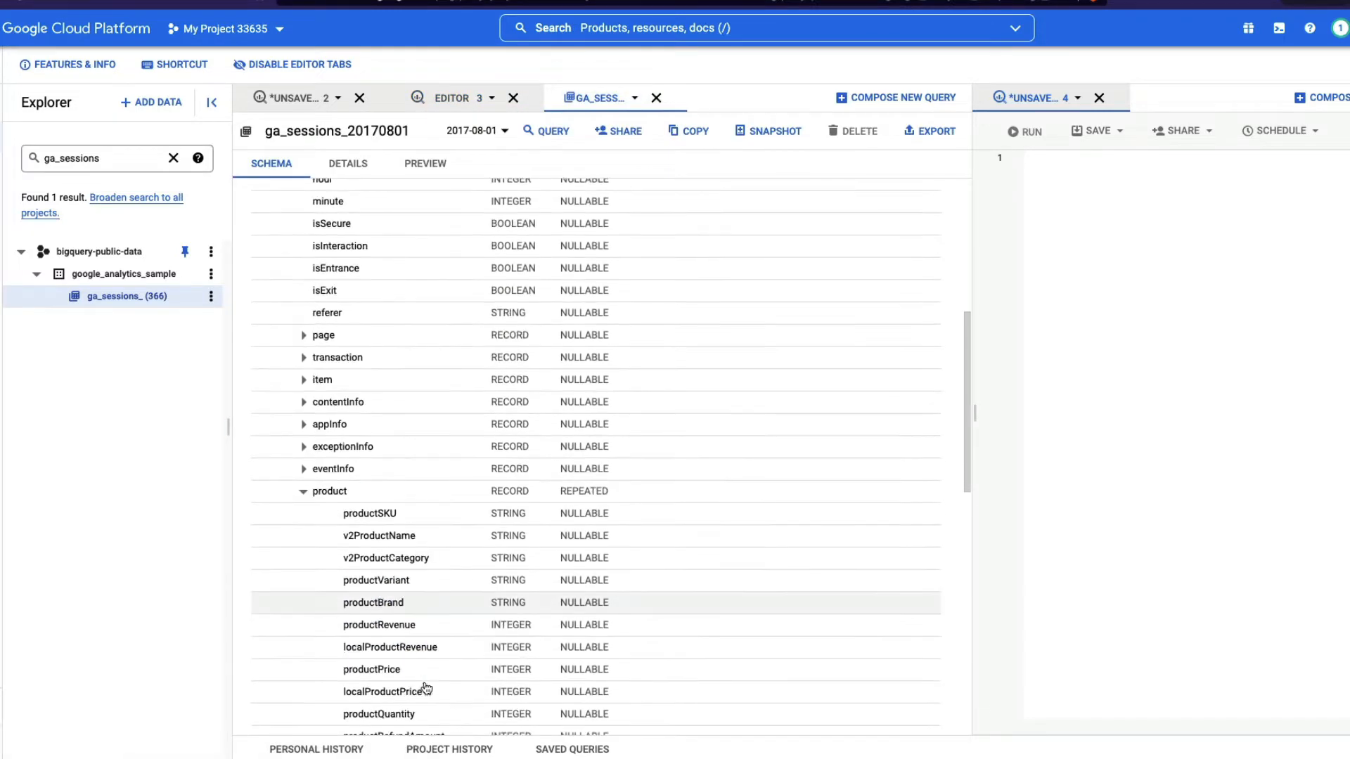
pyautogui.click(370, 670)
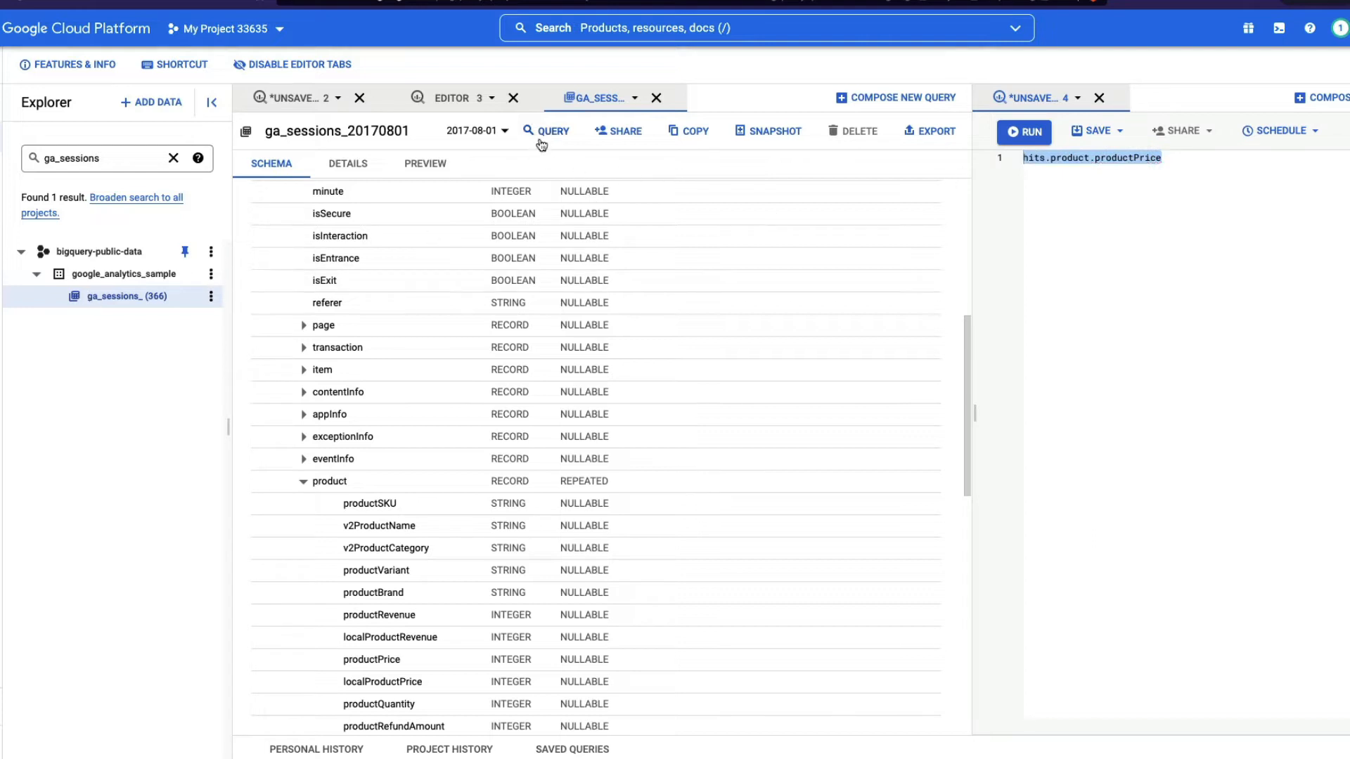
pyautogui.click(553, 131)
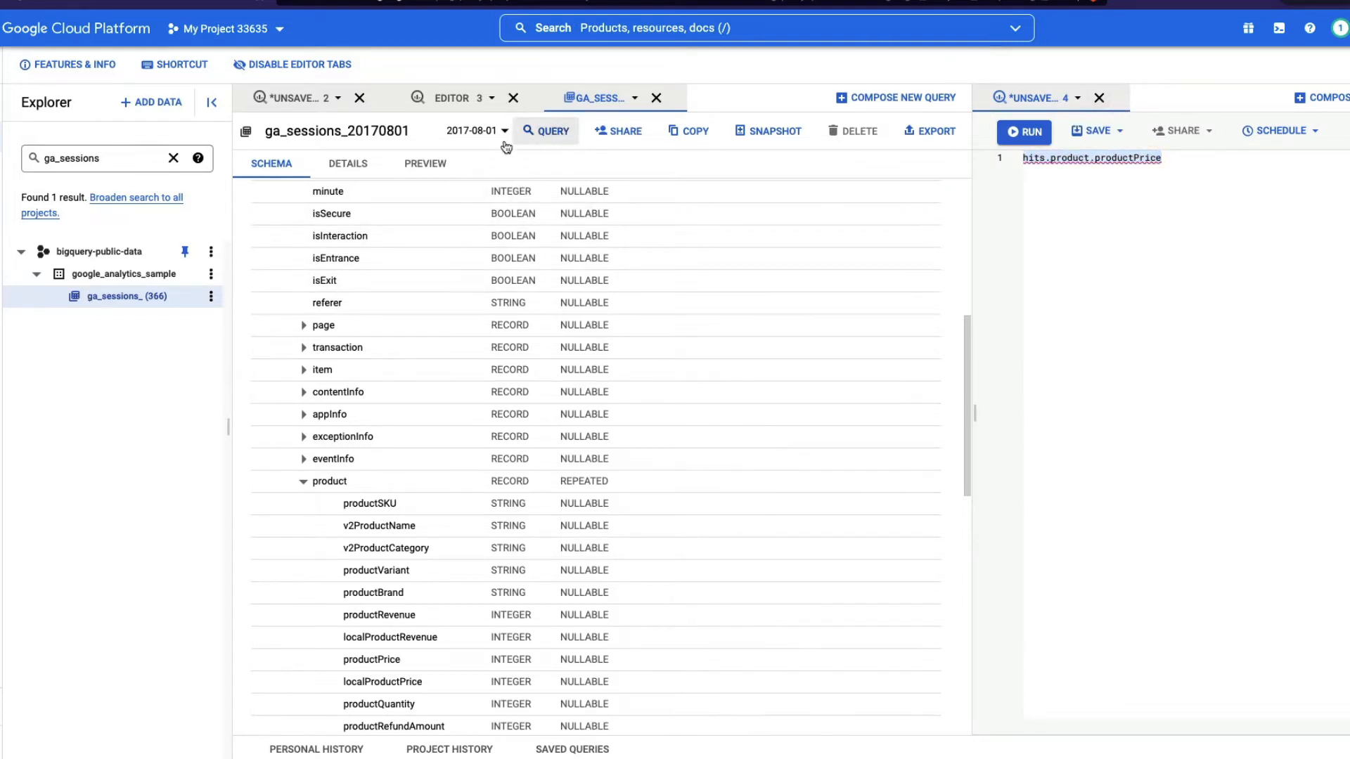
pyautogui.click(210, 296)
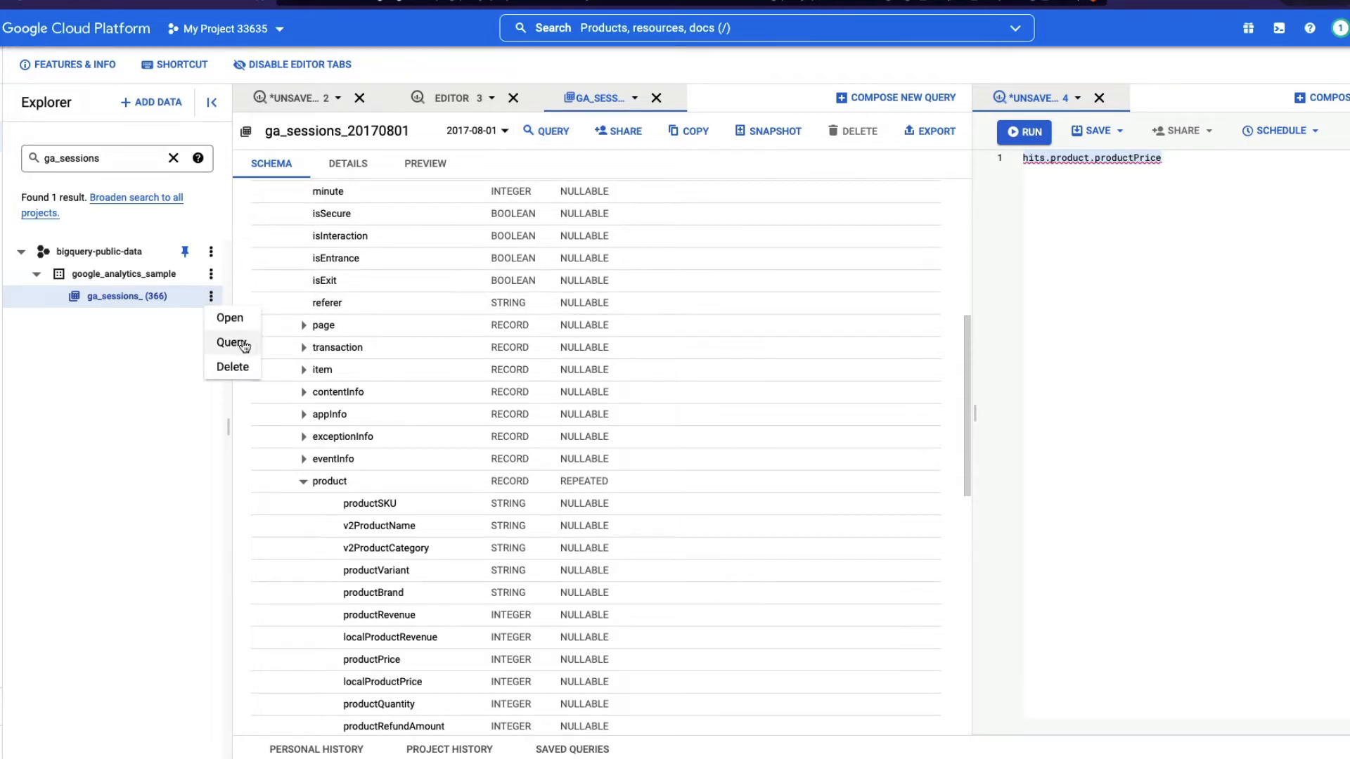
# Create a new table query reading SELECT * FROM ga_sessions_20170801 LIMIT 1000.
pyautogui.click(231, 342)
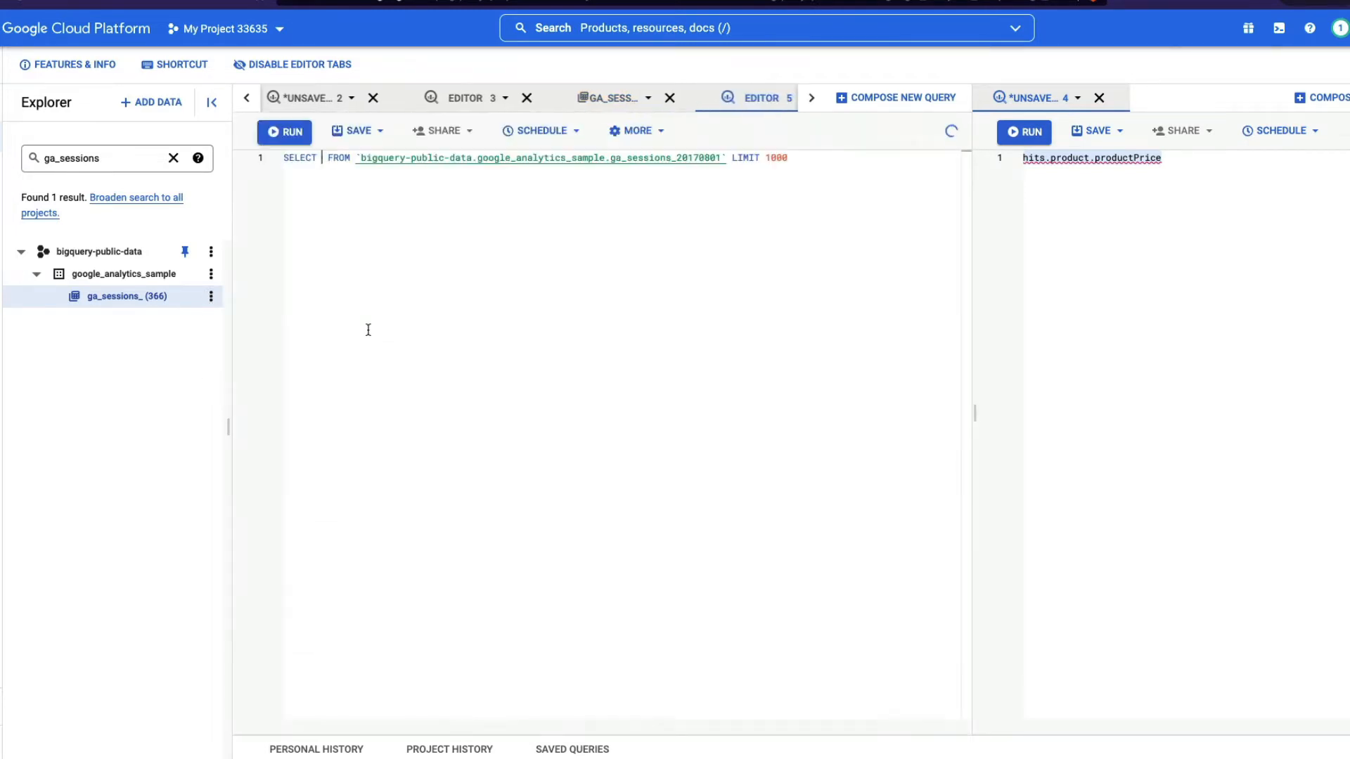
pyautogui.write('*')
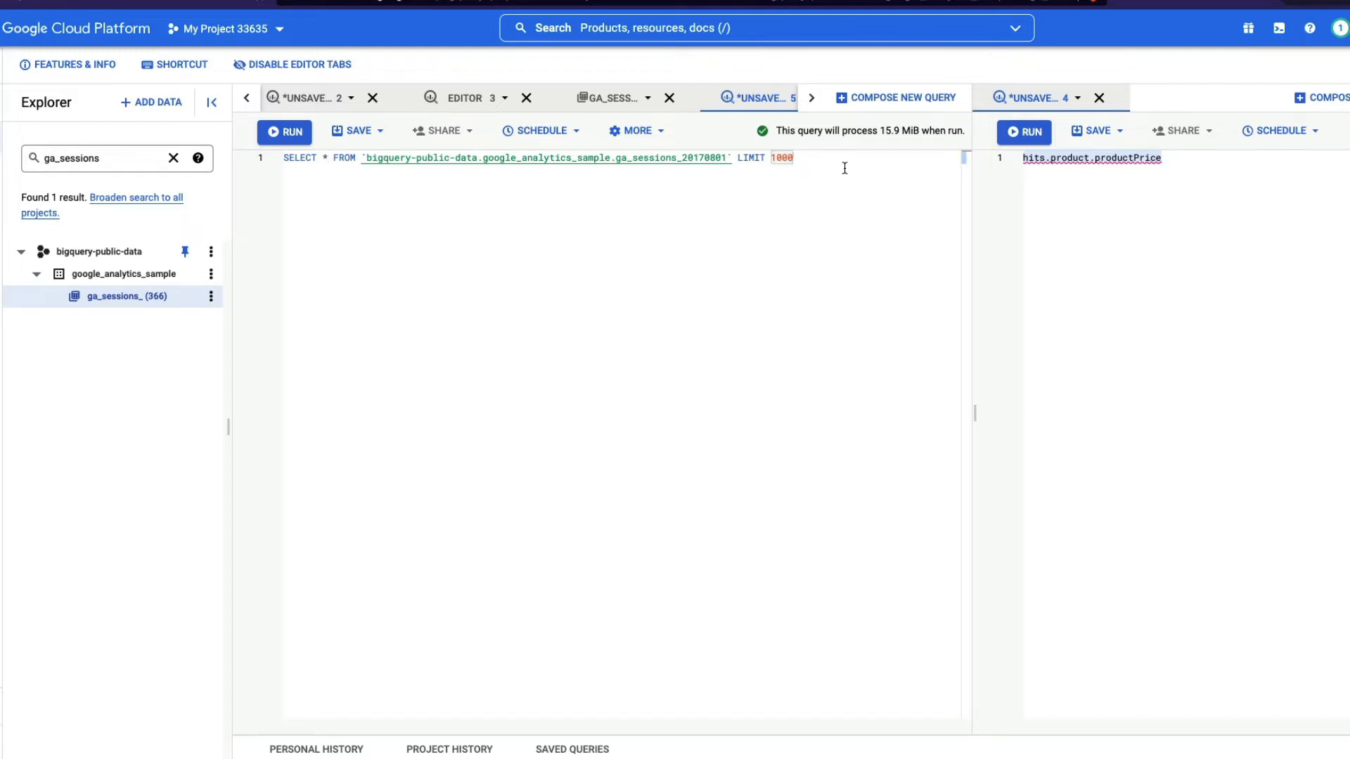
pyautogui.click(284, 132)
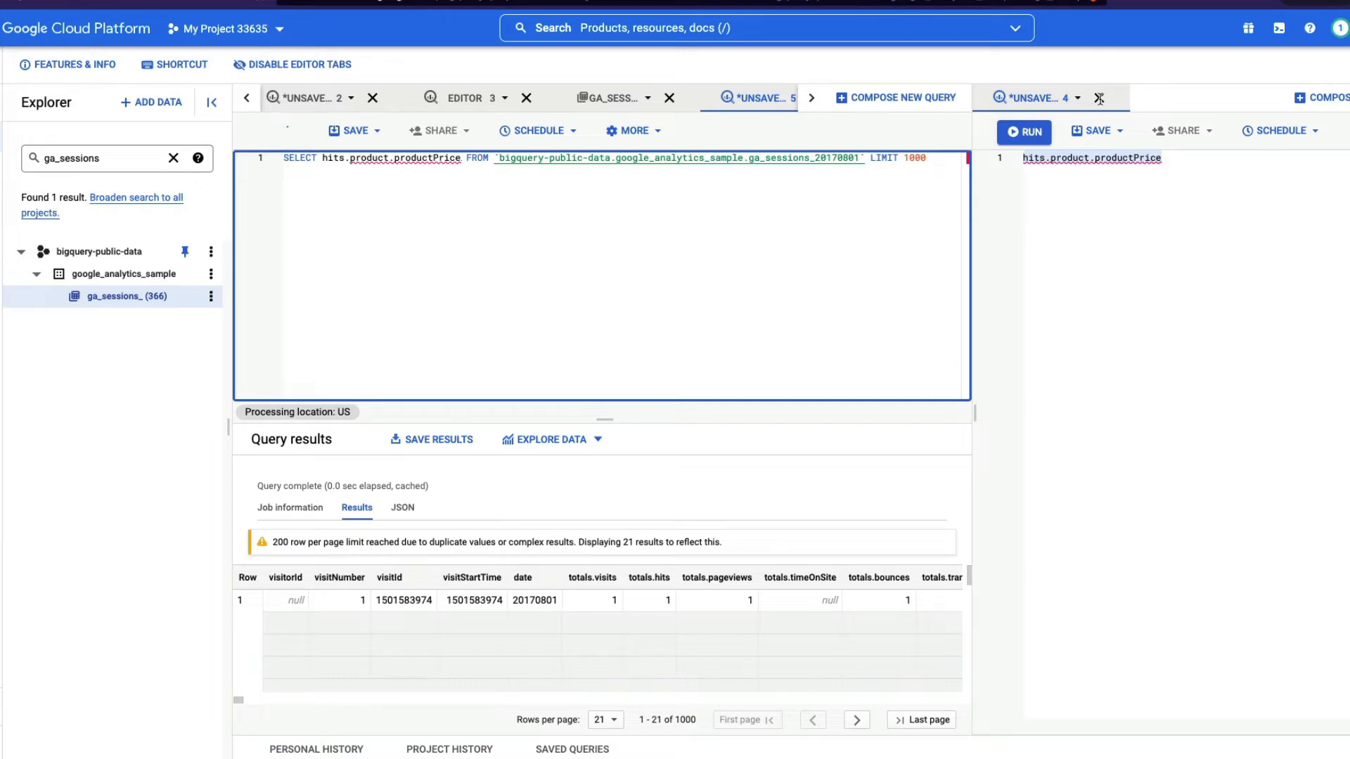
pyautogui.click(1022, 131)
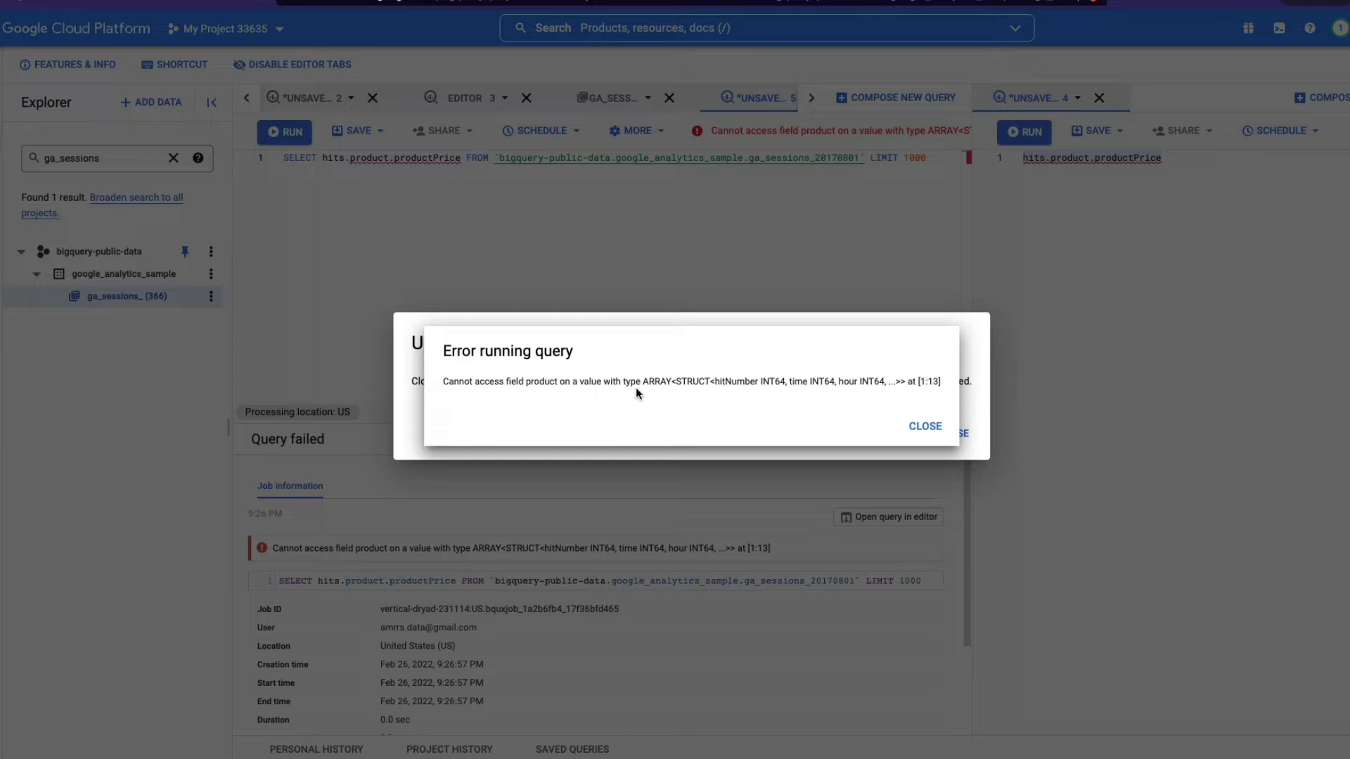
pyautogui.moveTo(652, 382)
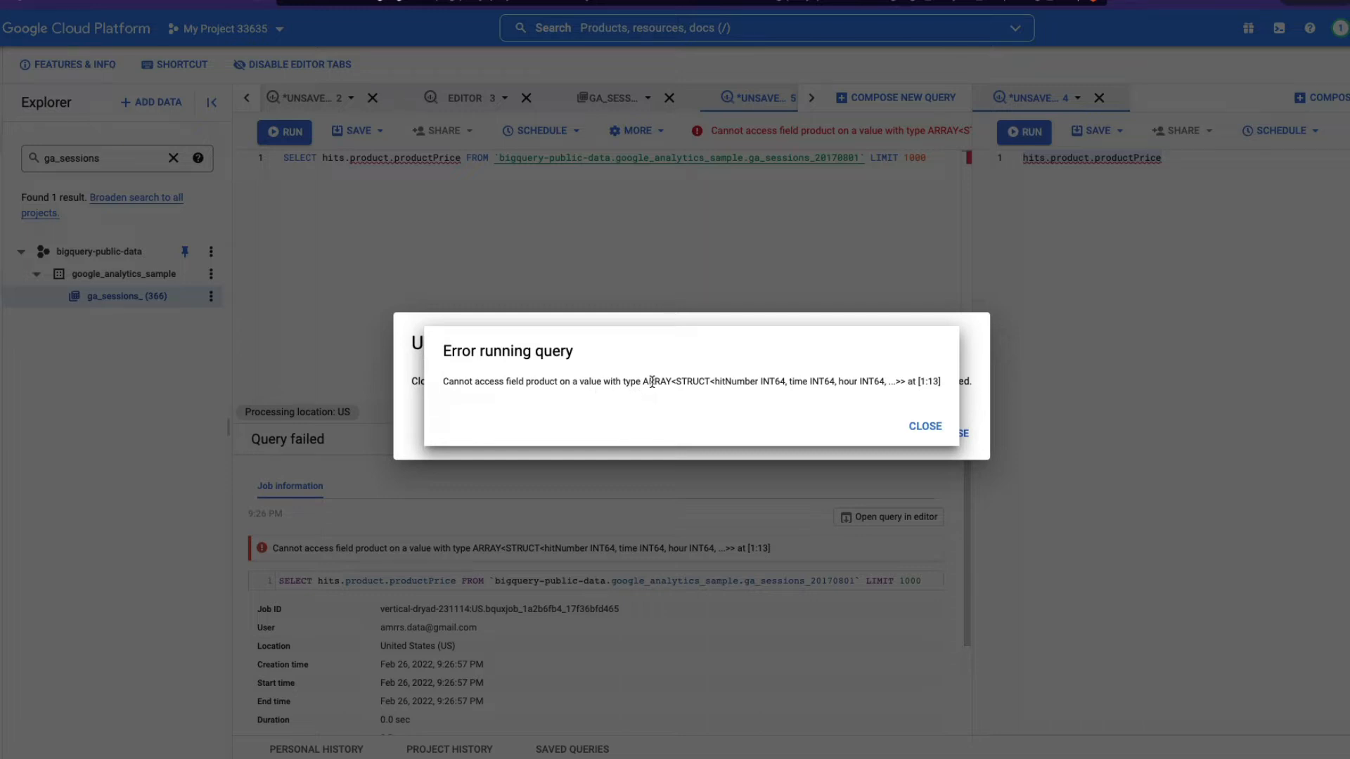
pyautogui.moveTo(896, 409)
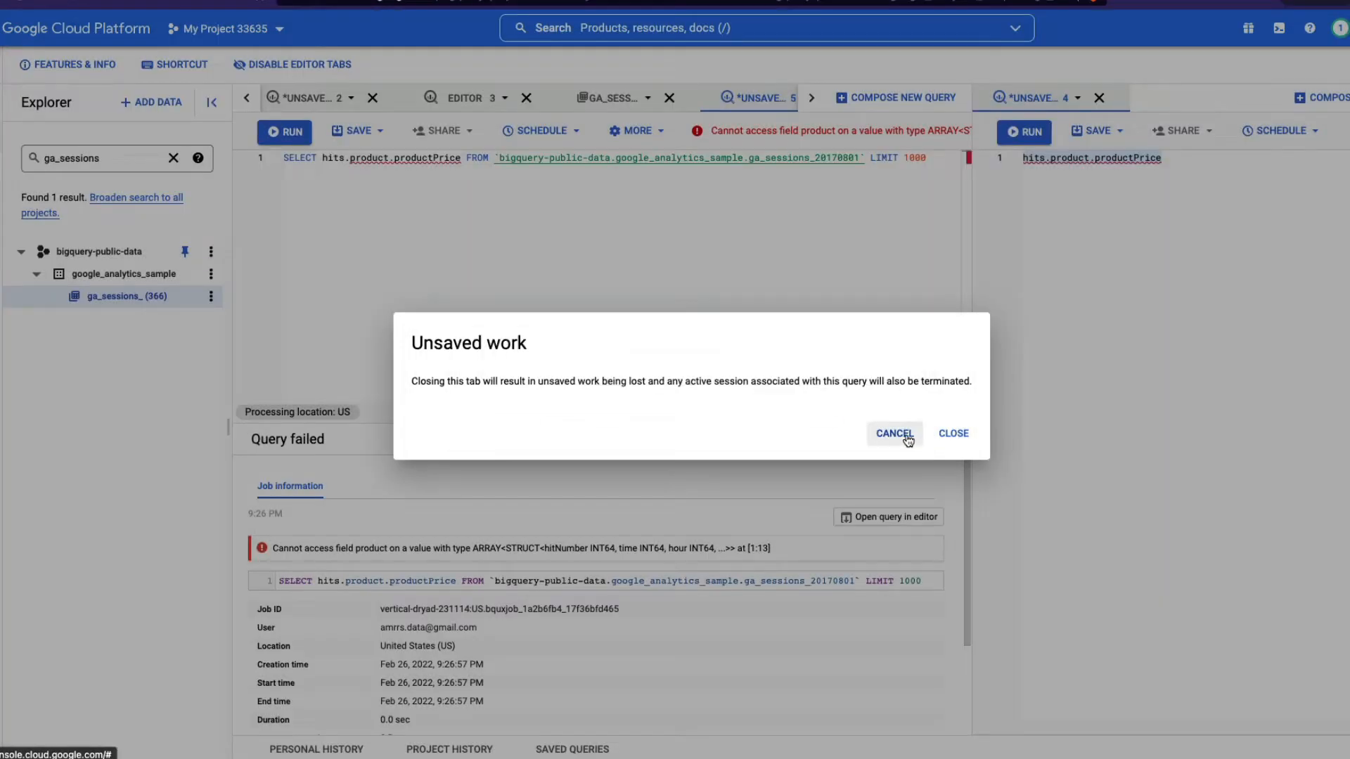
pyautogui.click(894, 433)
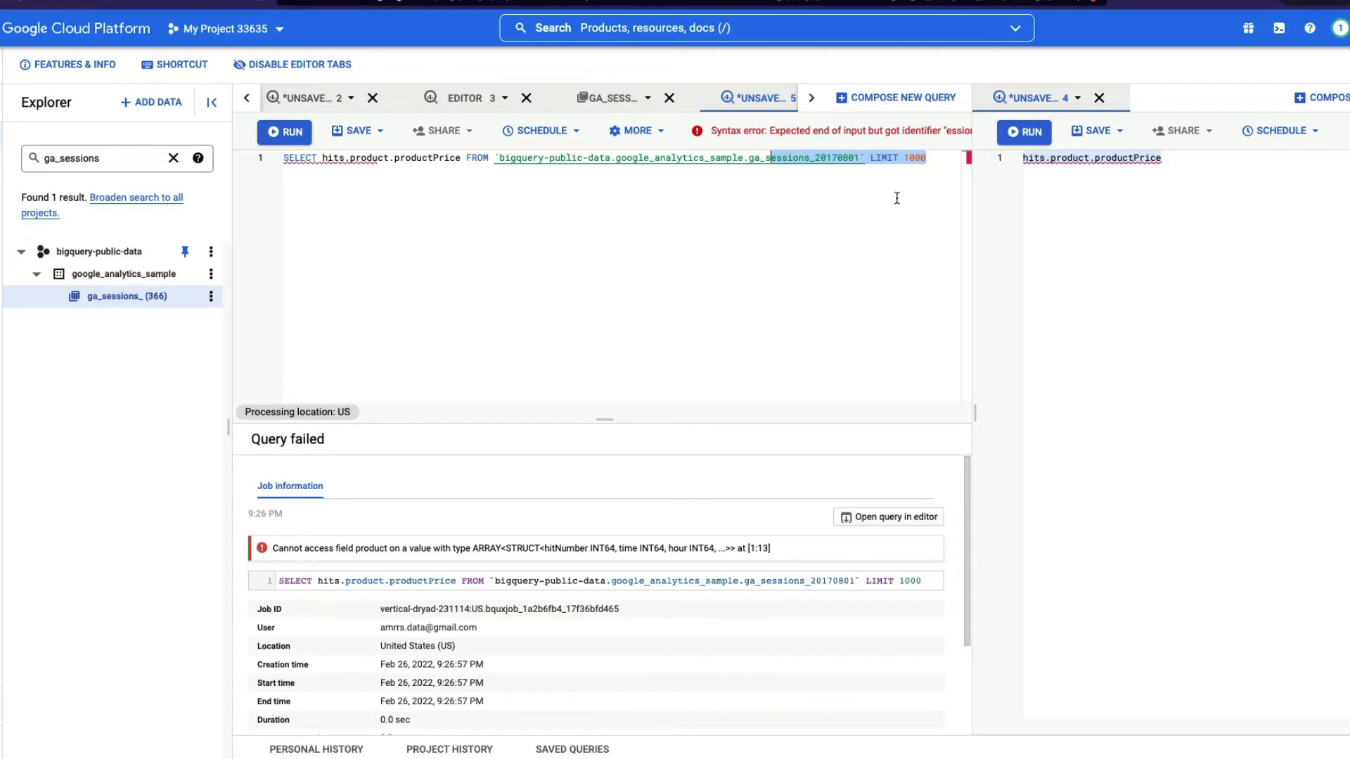
pyautogui.moveTo(342, 231)
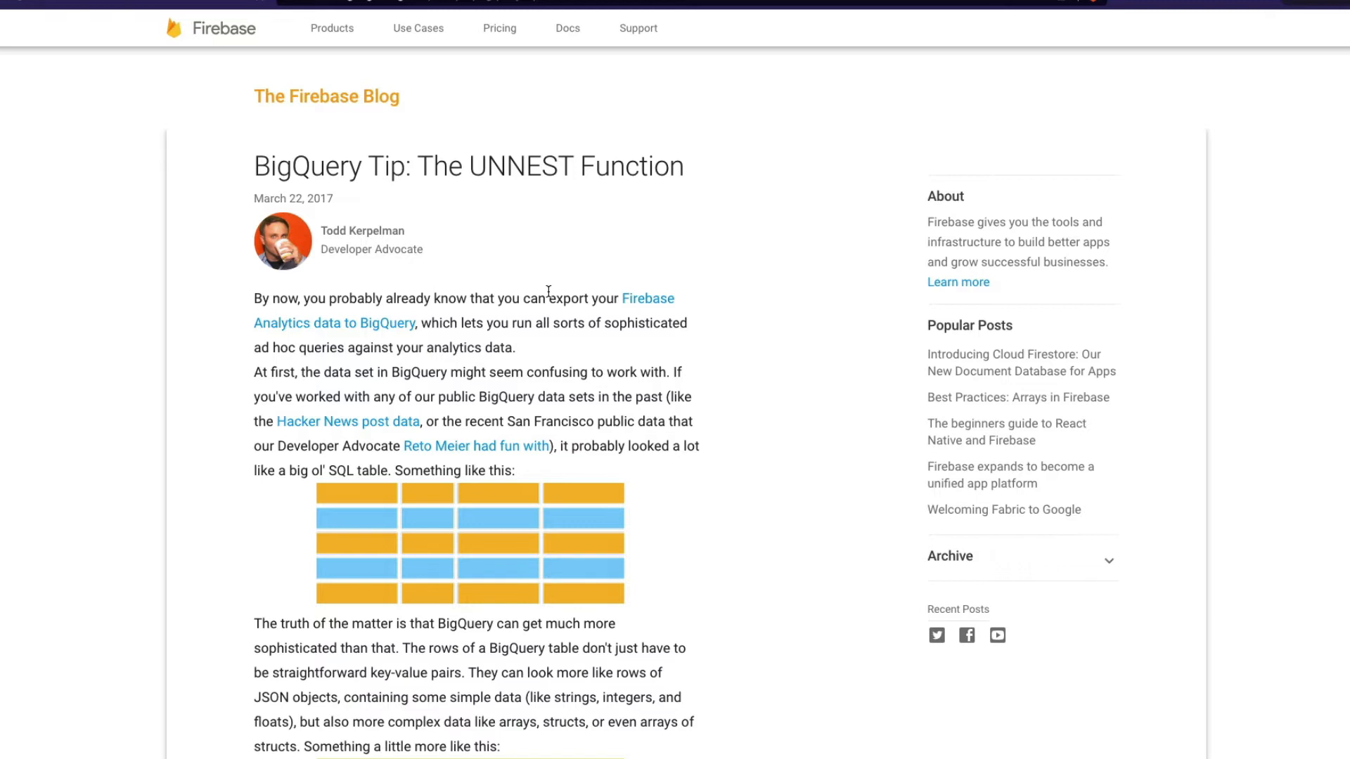
pyautogui.moveTo(549, 292)
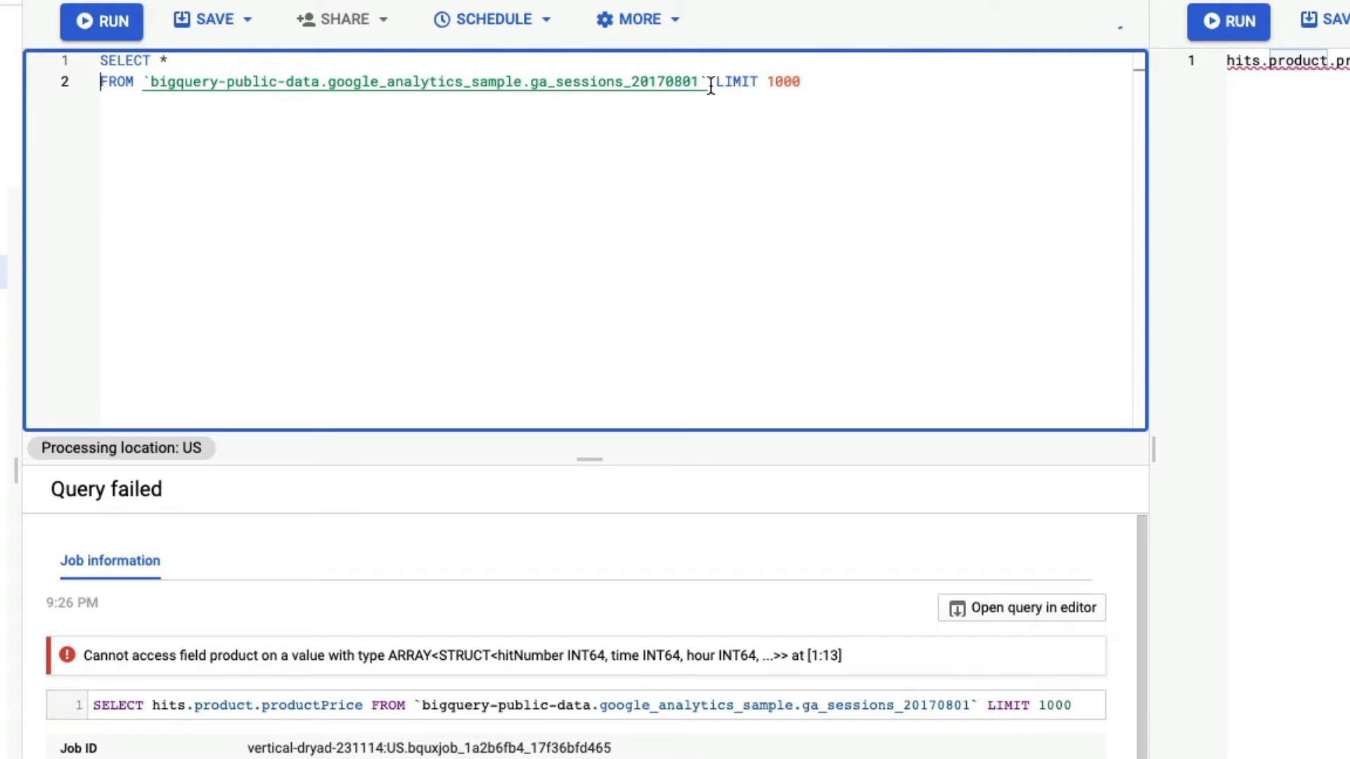
# Put LIMIT 1000 on its own line, add ', unnest(hits) as h', and select h.*.
pyautogui.press('Enter')
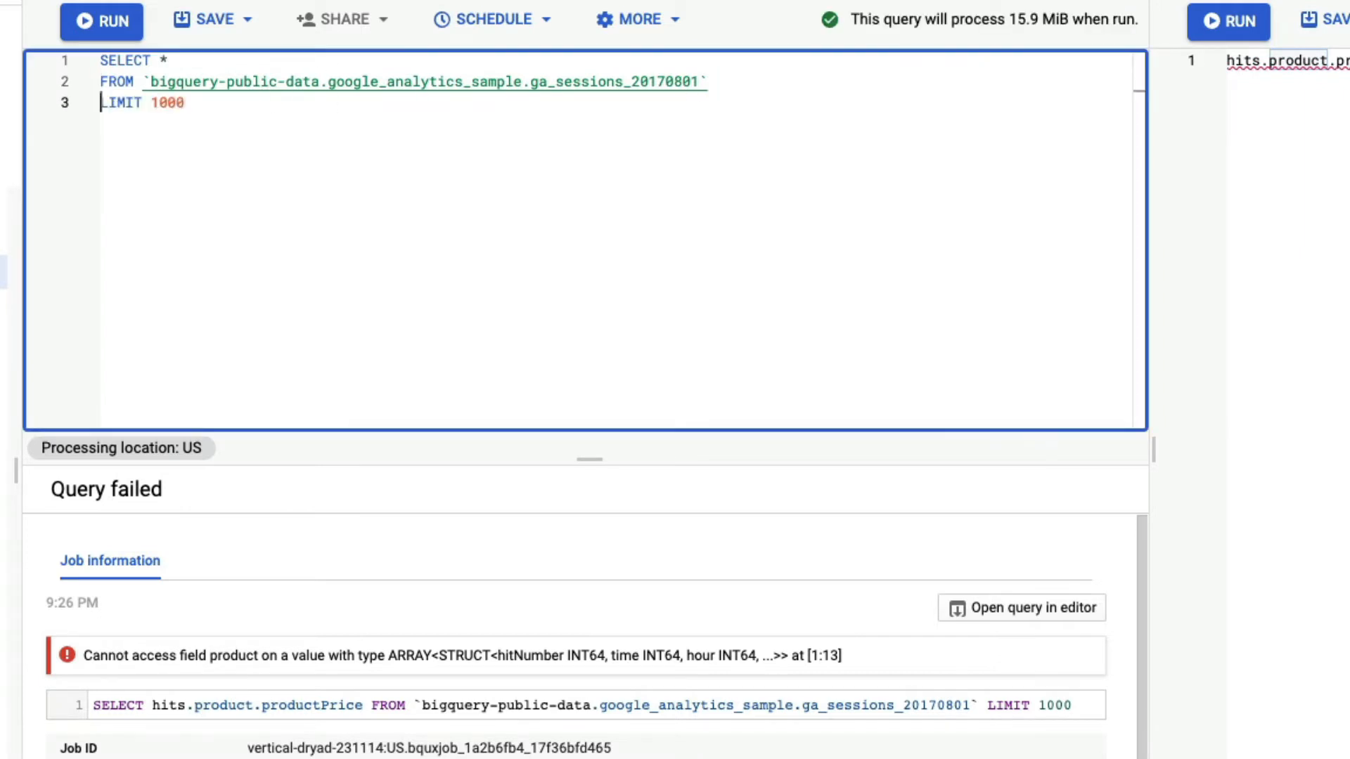
pyautogui.click(100, 19)
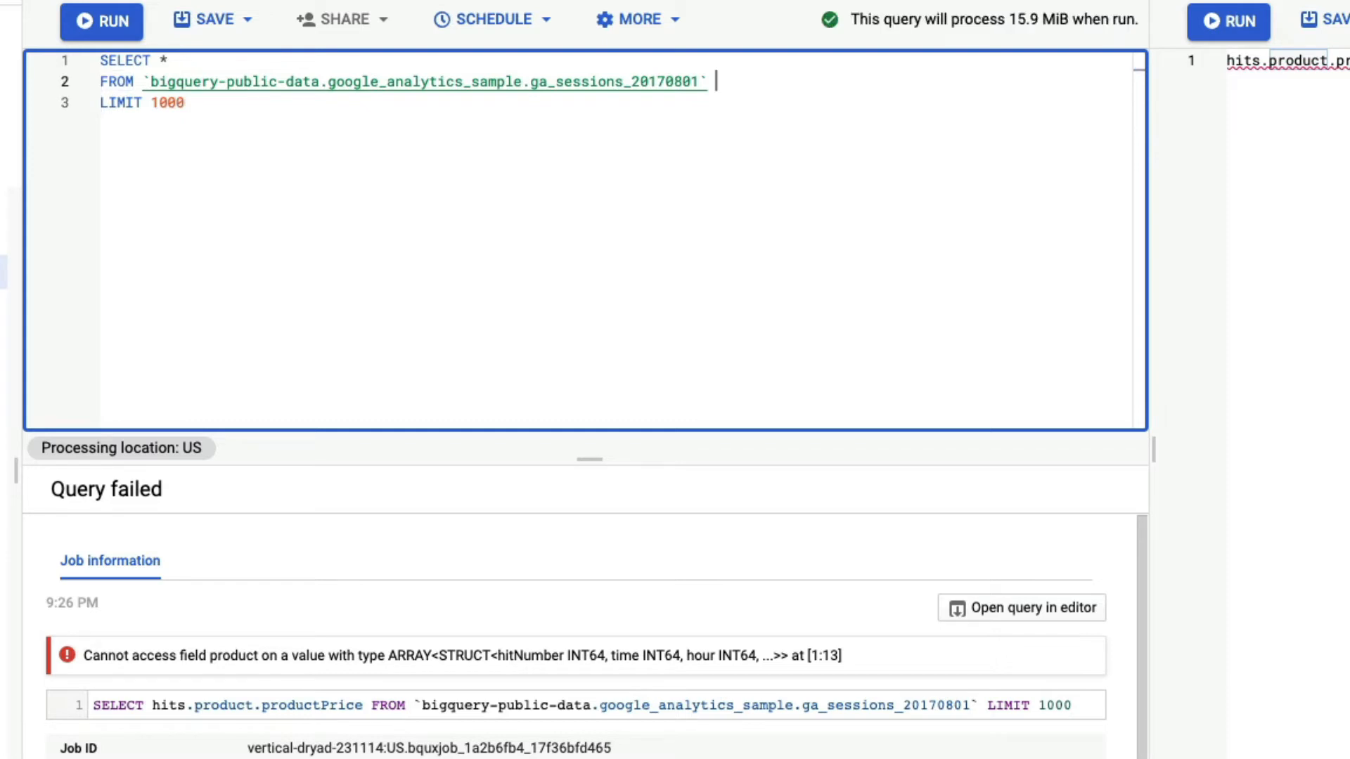
pyautogui.write(',')
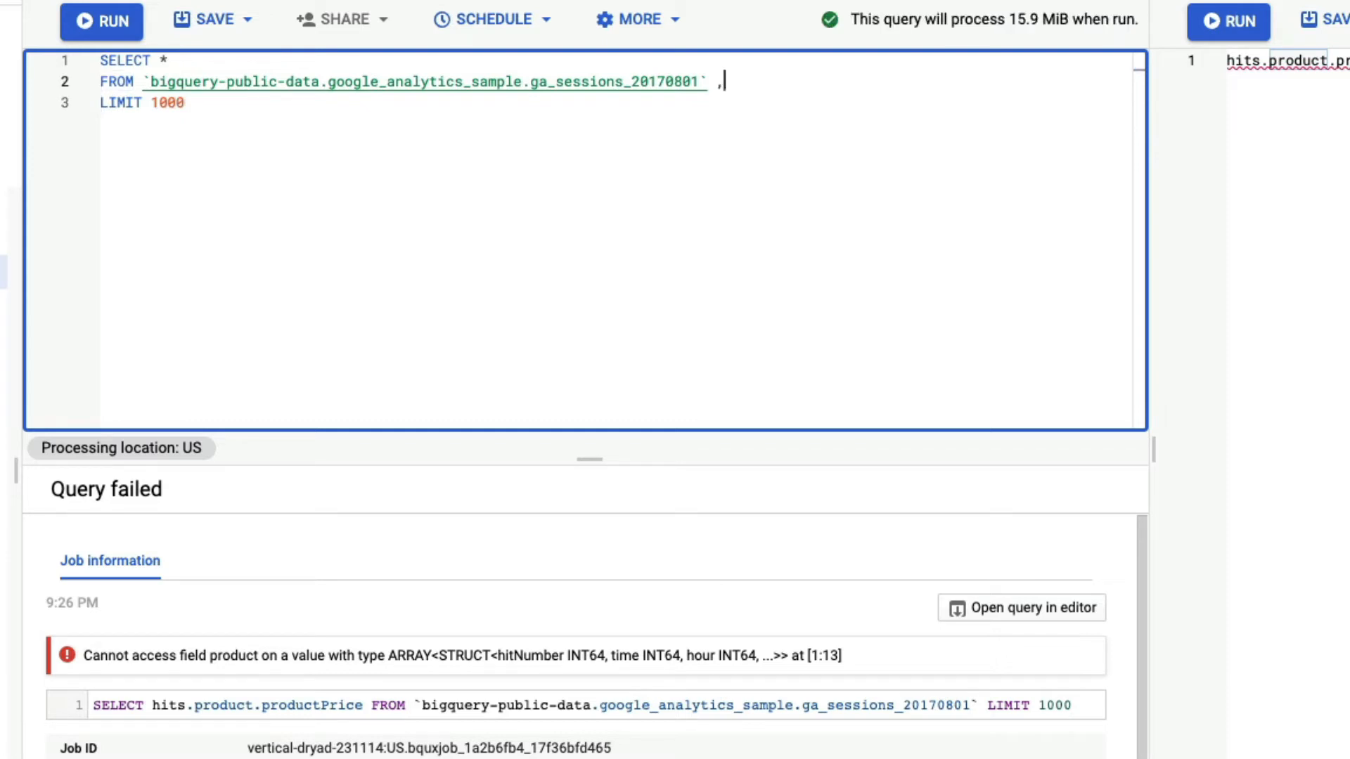
pyautogui.write('unnest(hi')
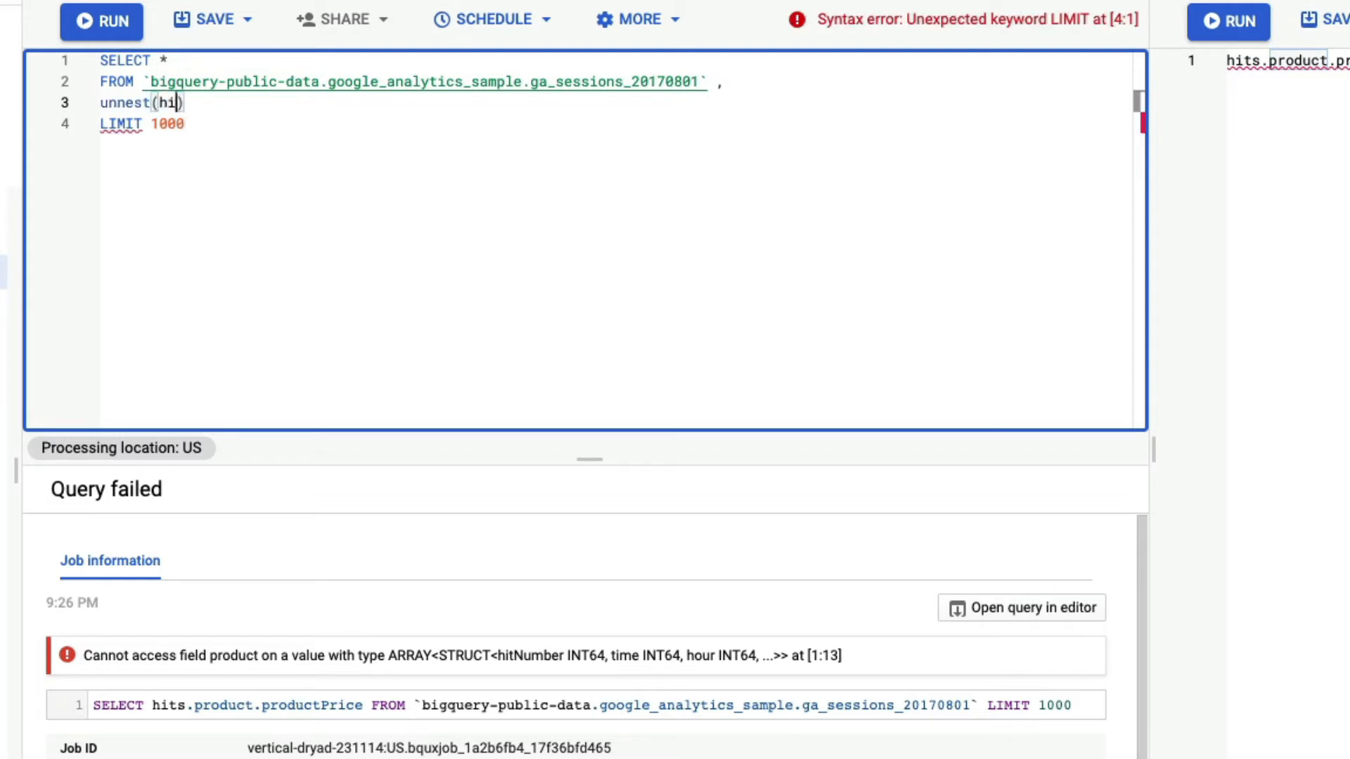
pyautogui.write('ts')
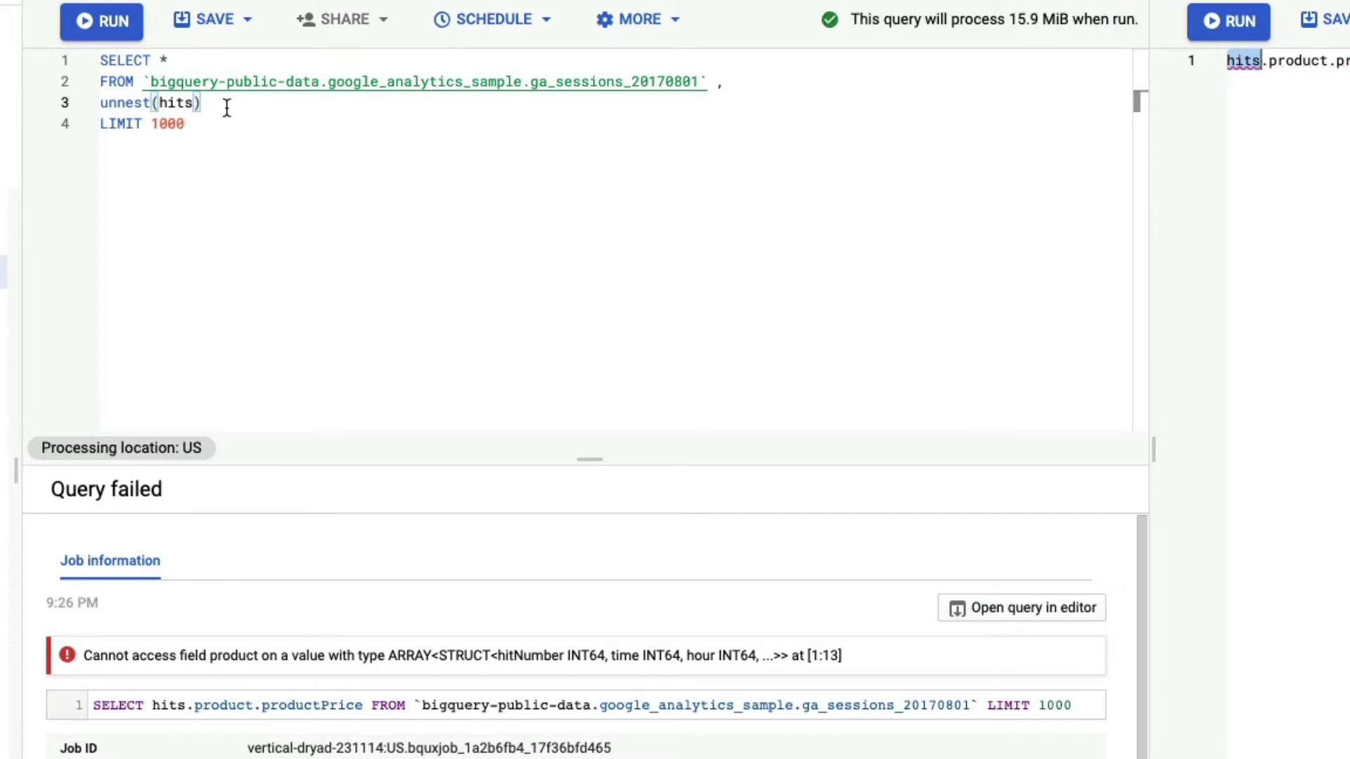
pyautogui.write('as')
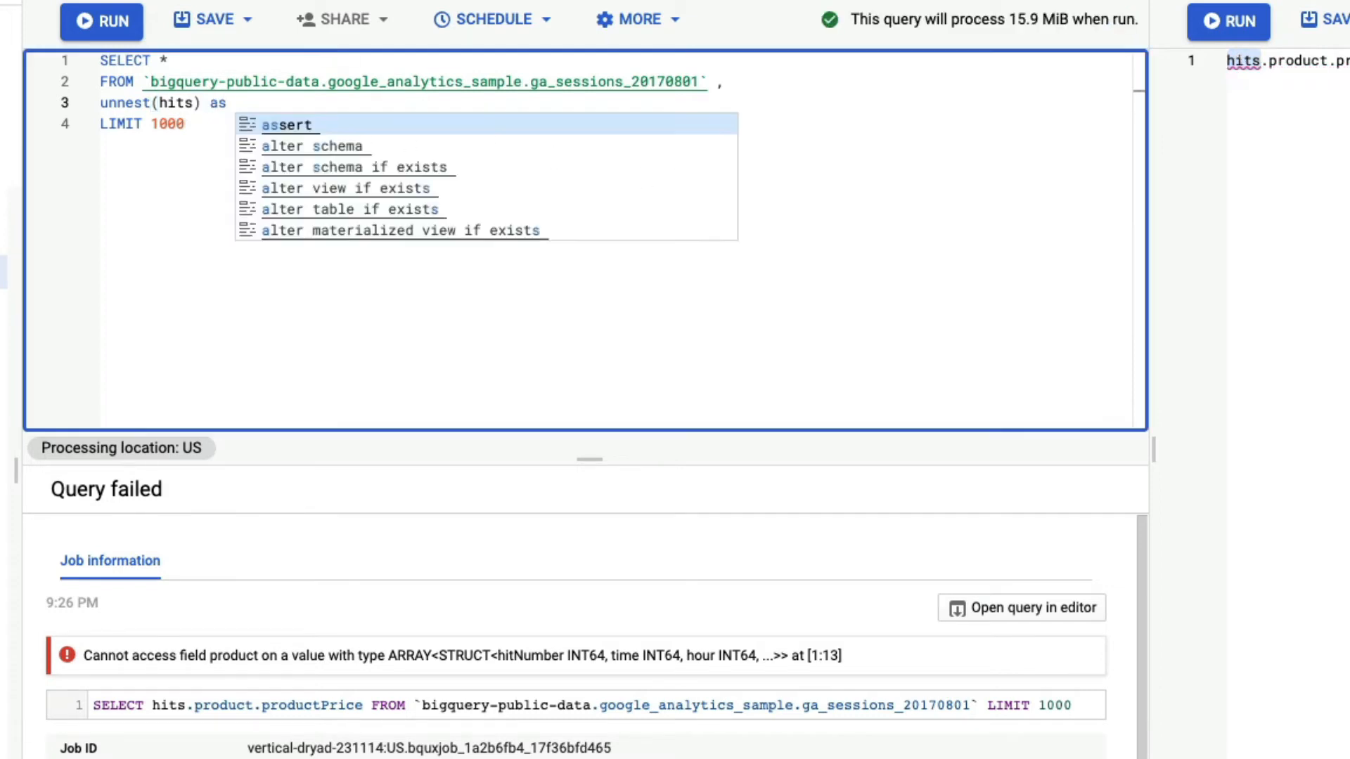
pyautogui.write('h')
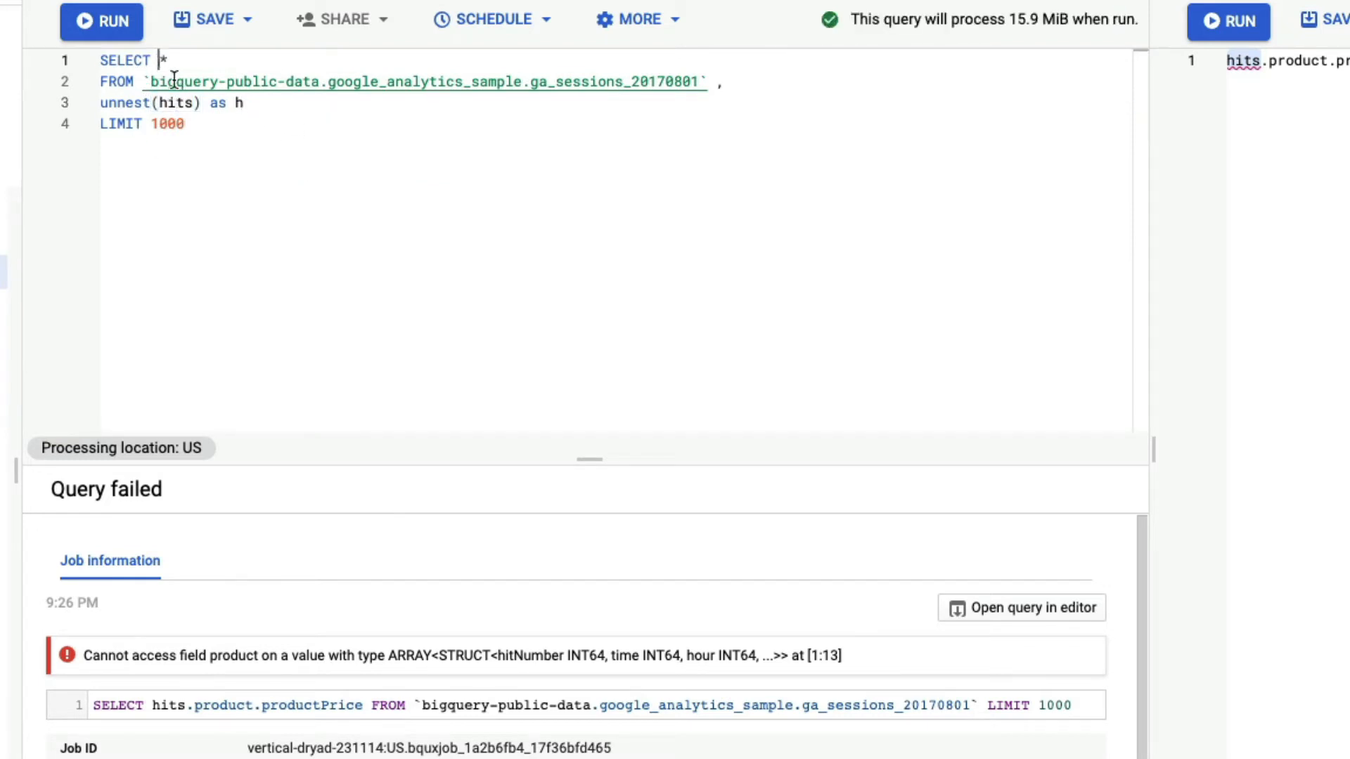
pyautogui.write('h.')
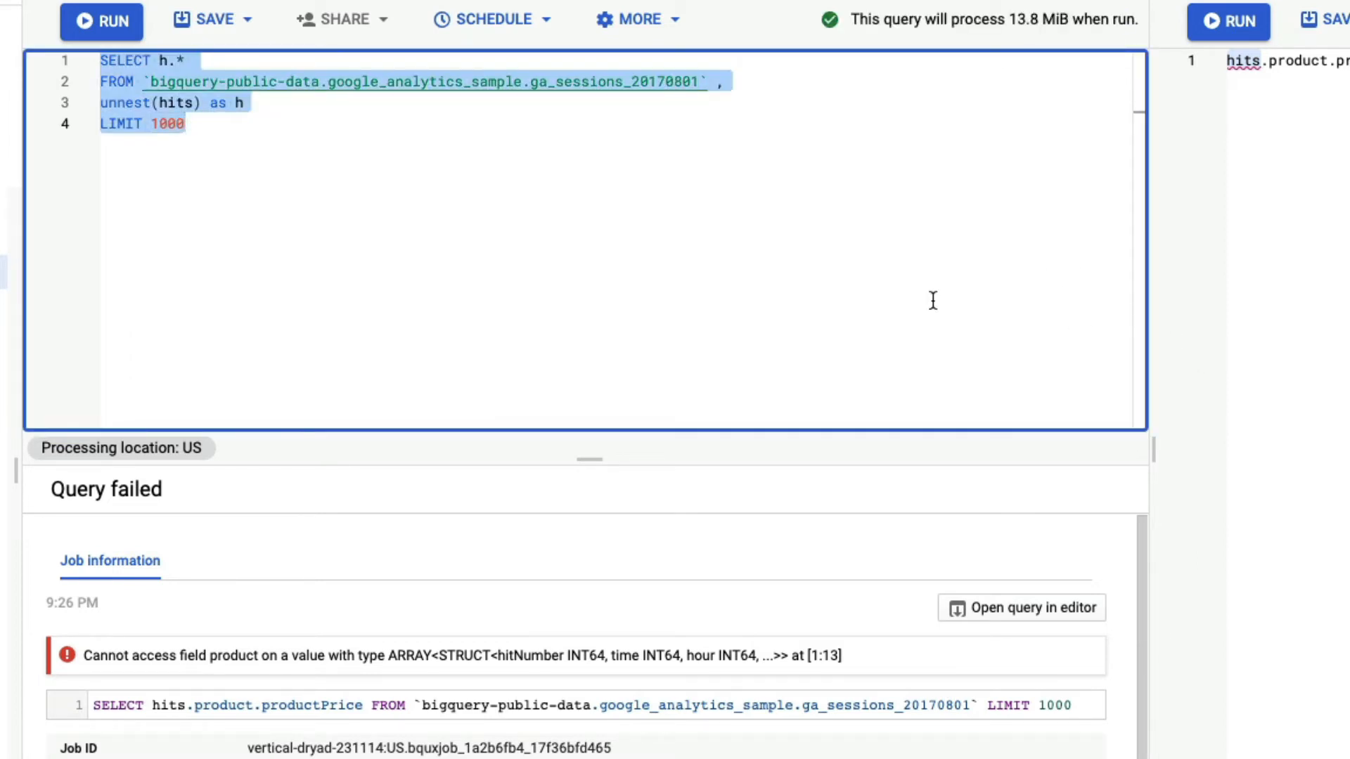
# Run the h.* query and scroll the results right to the product columns.
pyautogui.click(103, 19)
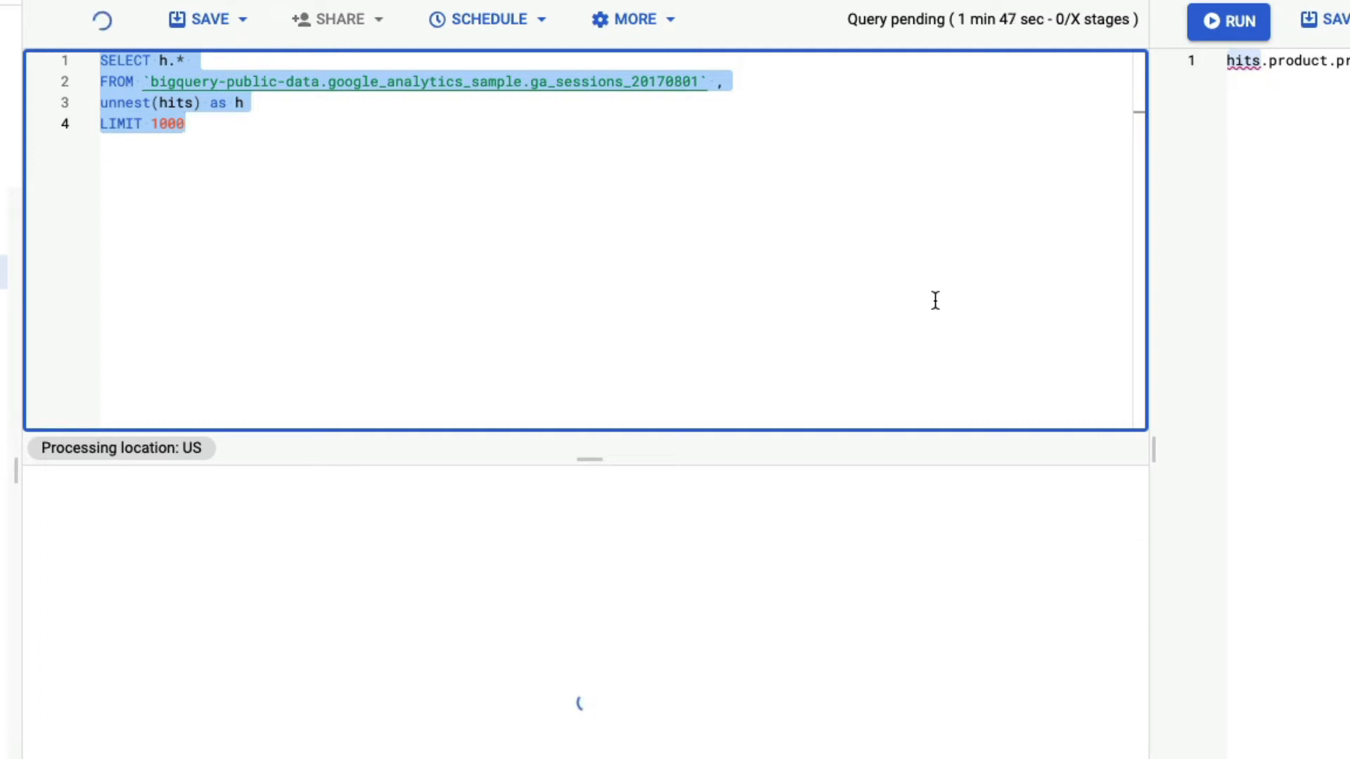
pyautogui.click(1227, 21)
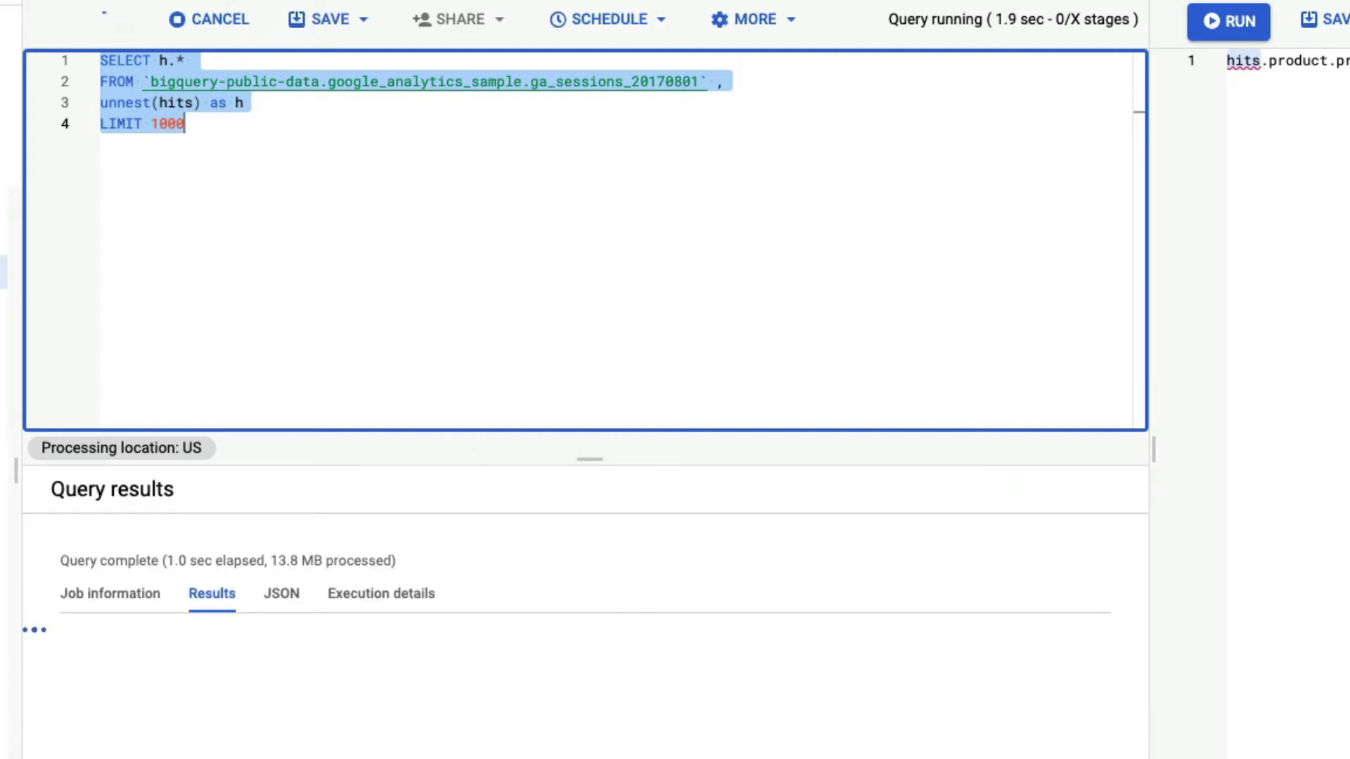
pyautogui.moveTo(77, 697)
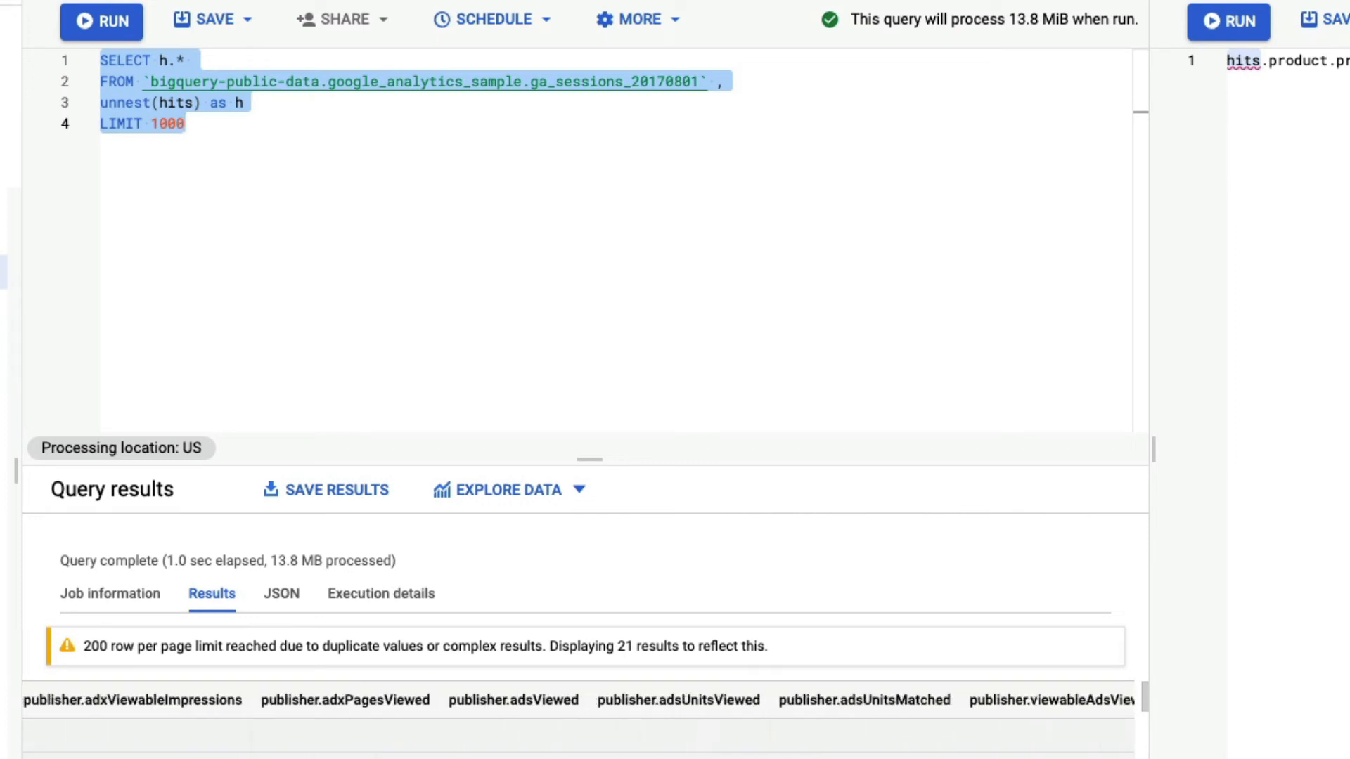
pyautogui.hscroll(3)
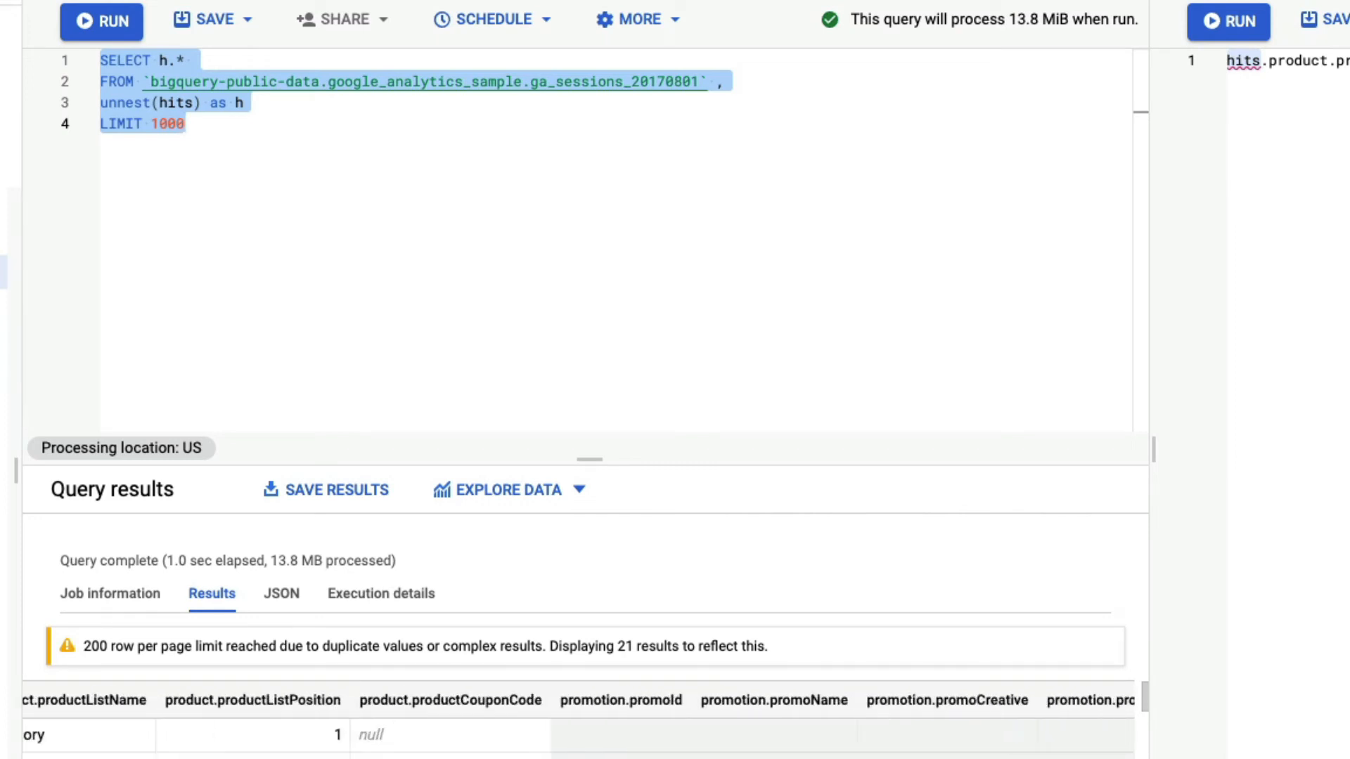
pyautogui.hscroll(3)
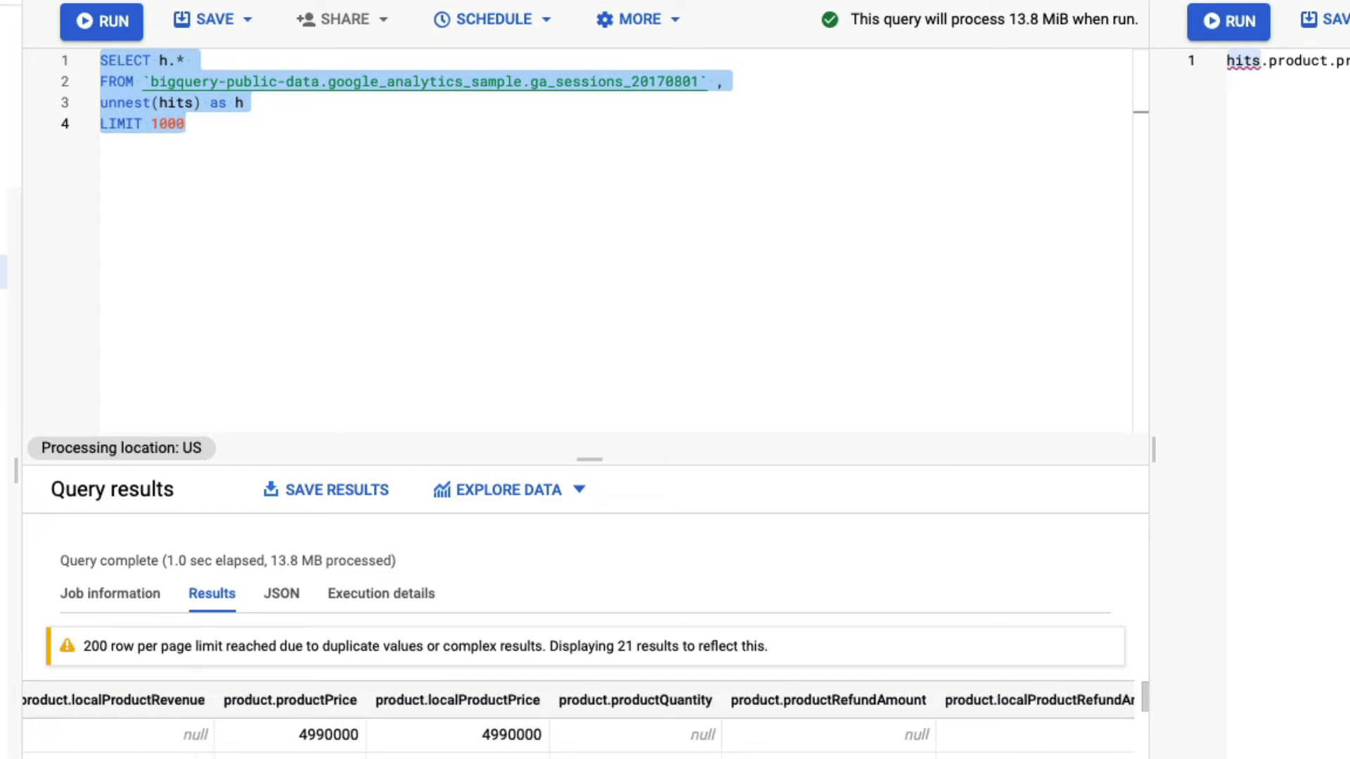
# Change the selected column to h.product.productPrice, triggering the ARRAY of STRUCT error.
pyautogui.click(350, 242)
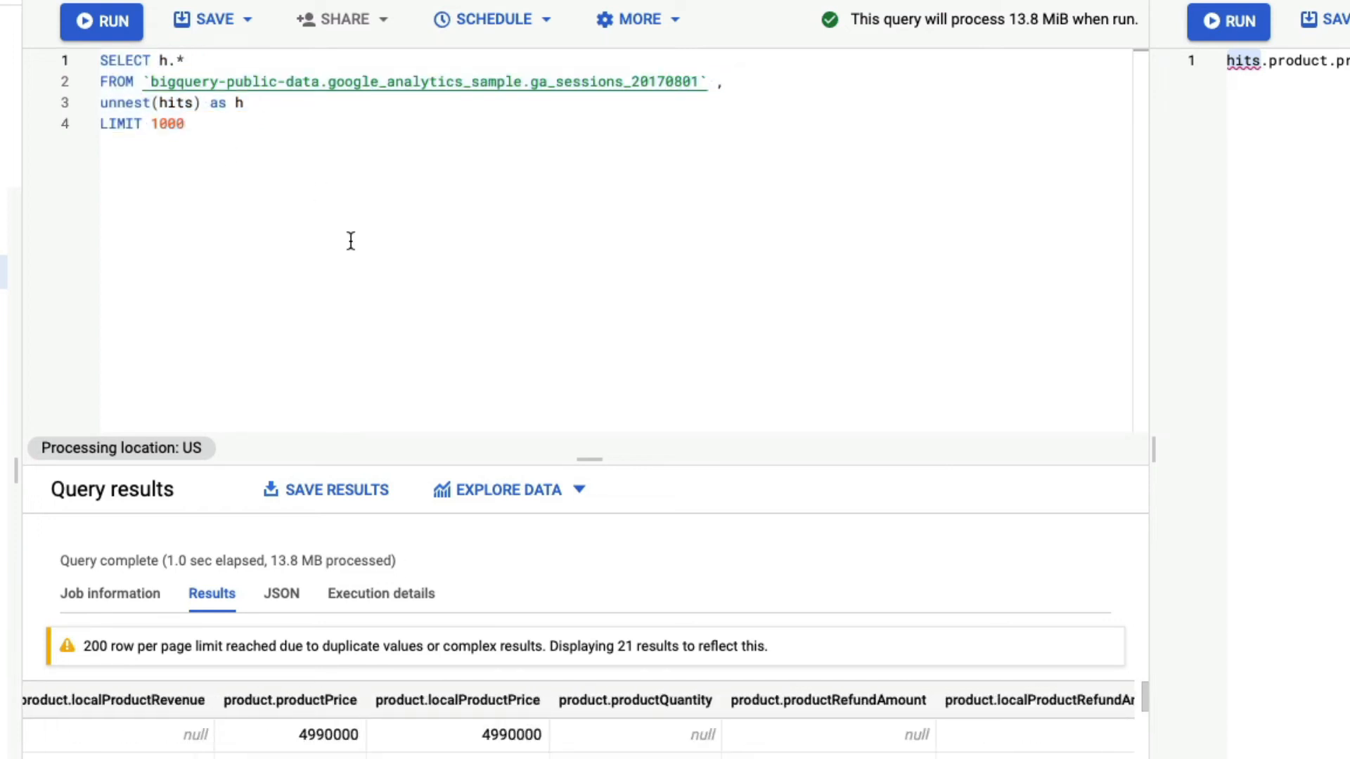
pyautogui.write('r')
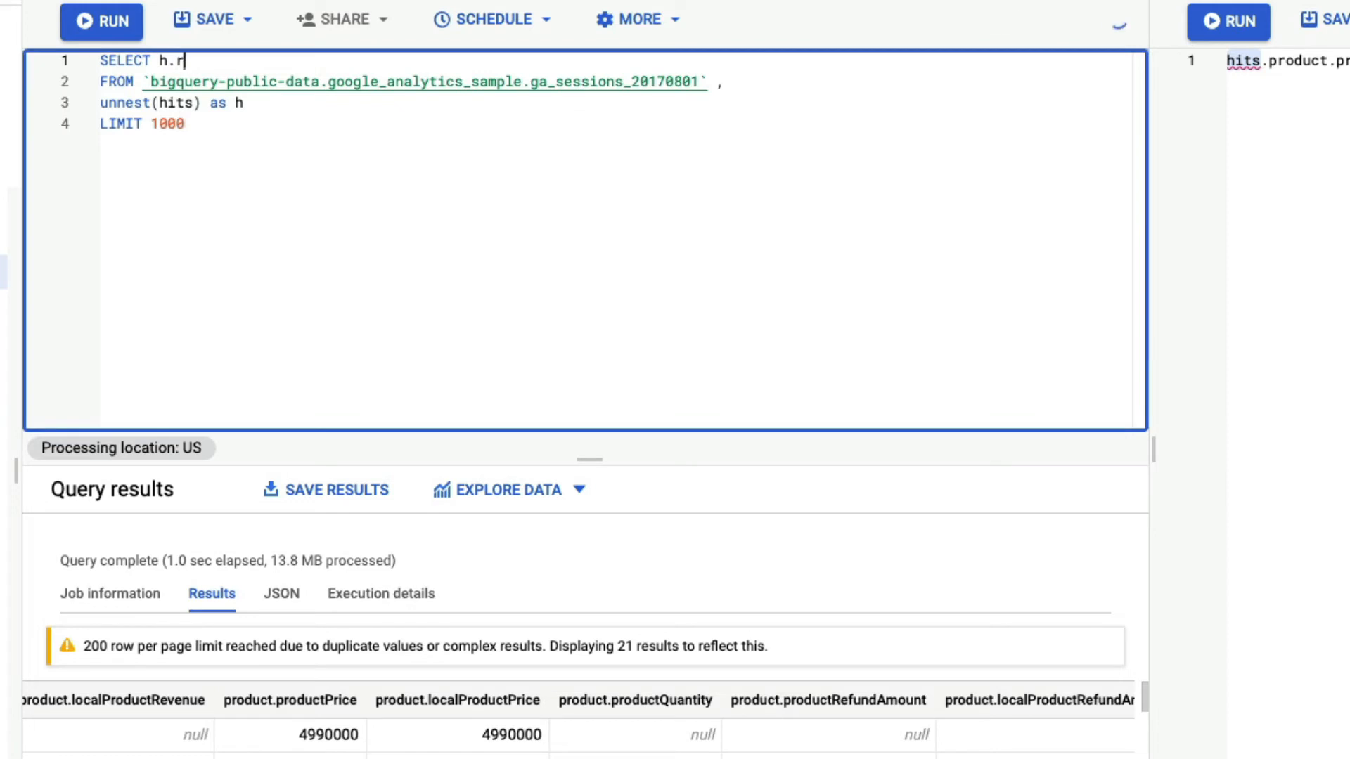
pyautogui.write('product.')
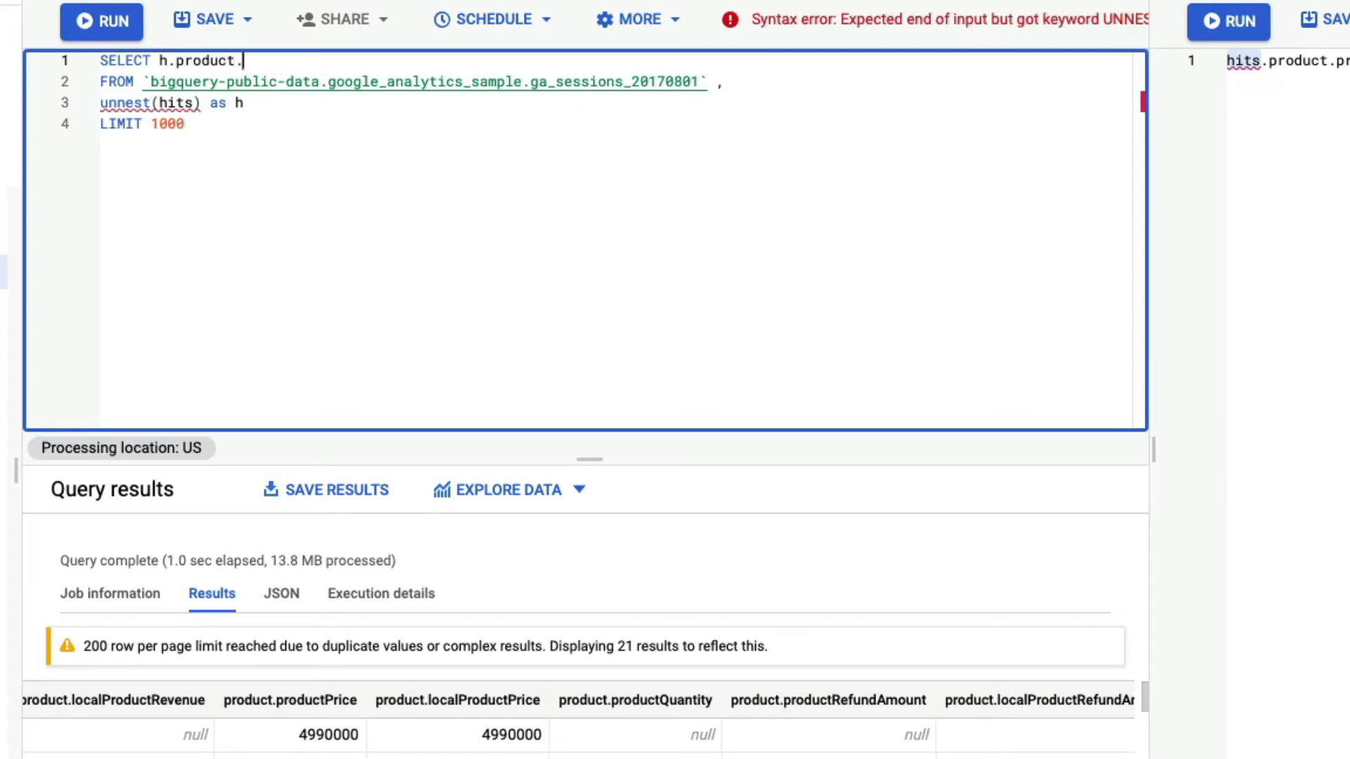
pyautogui.write('produ')
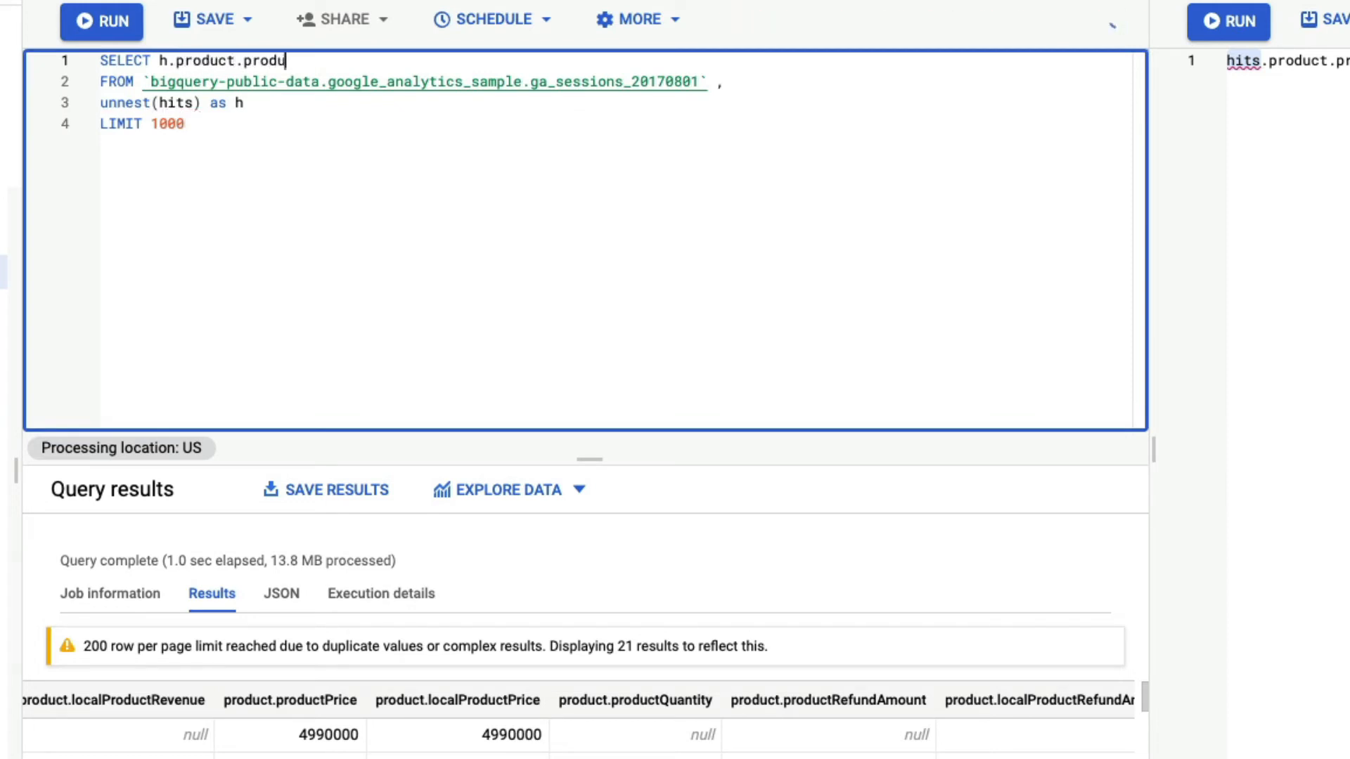
pyautogui.write('ctPrice')
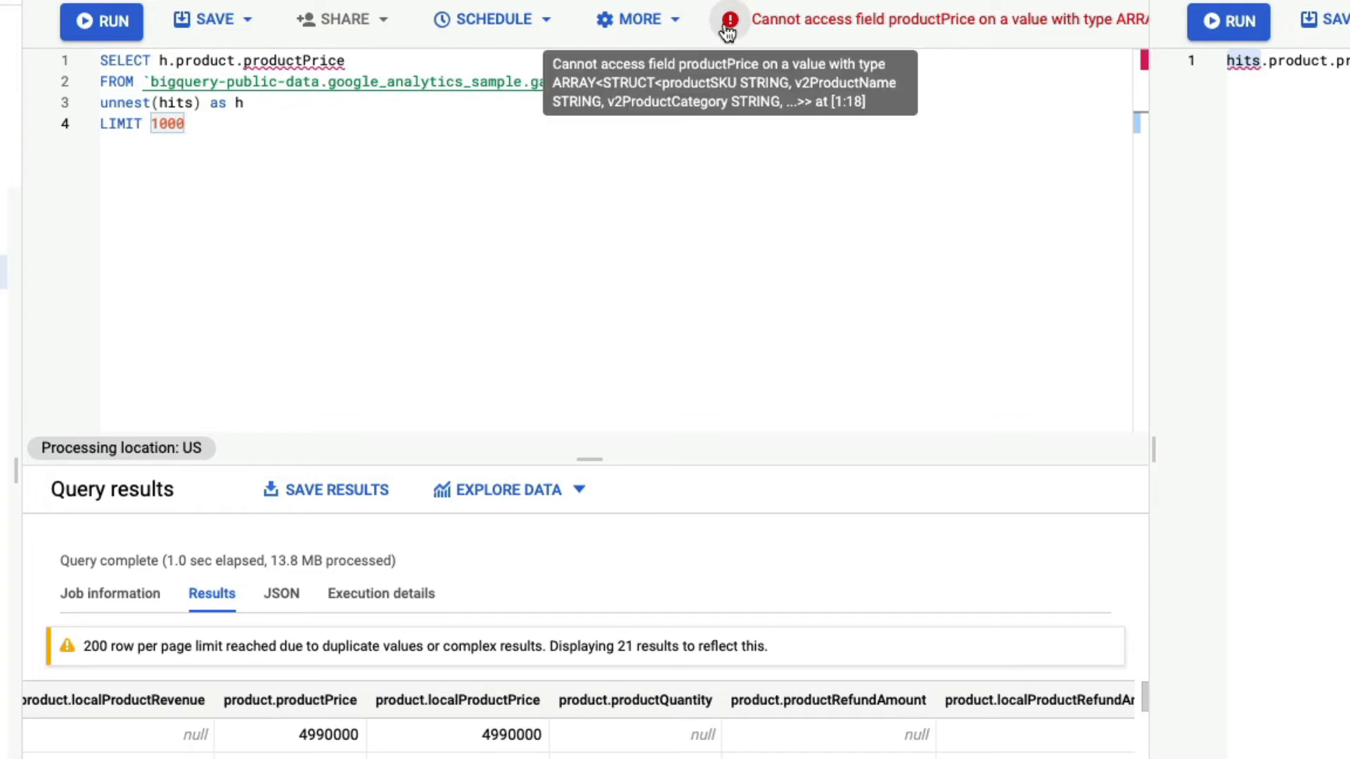
pyautogui.moveTo(431, 248)
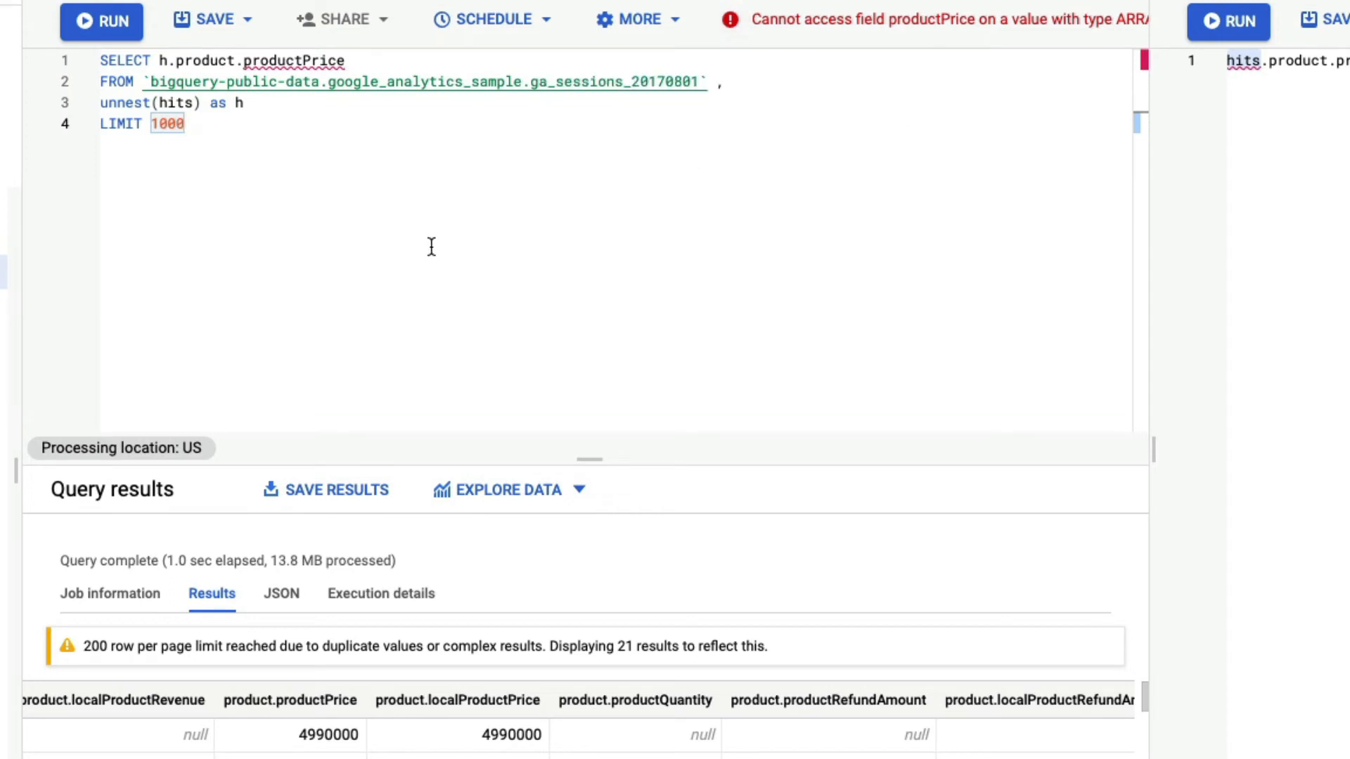
pyautogui.moveTo(241, 192)
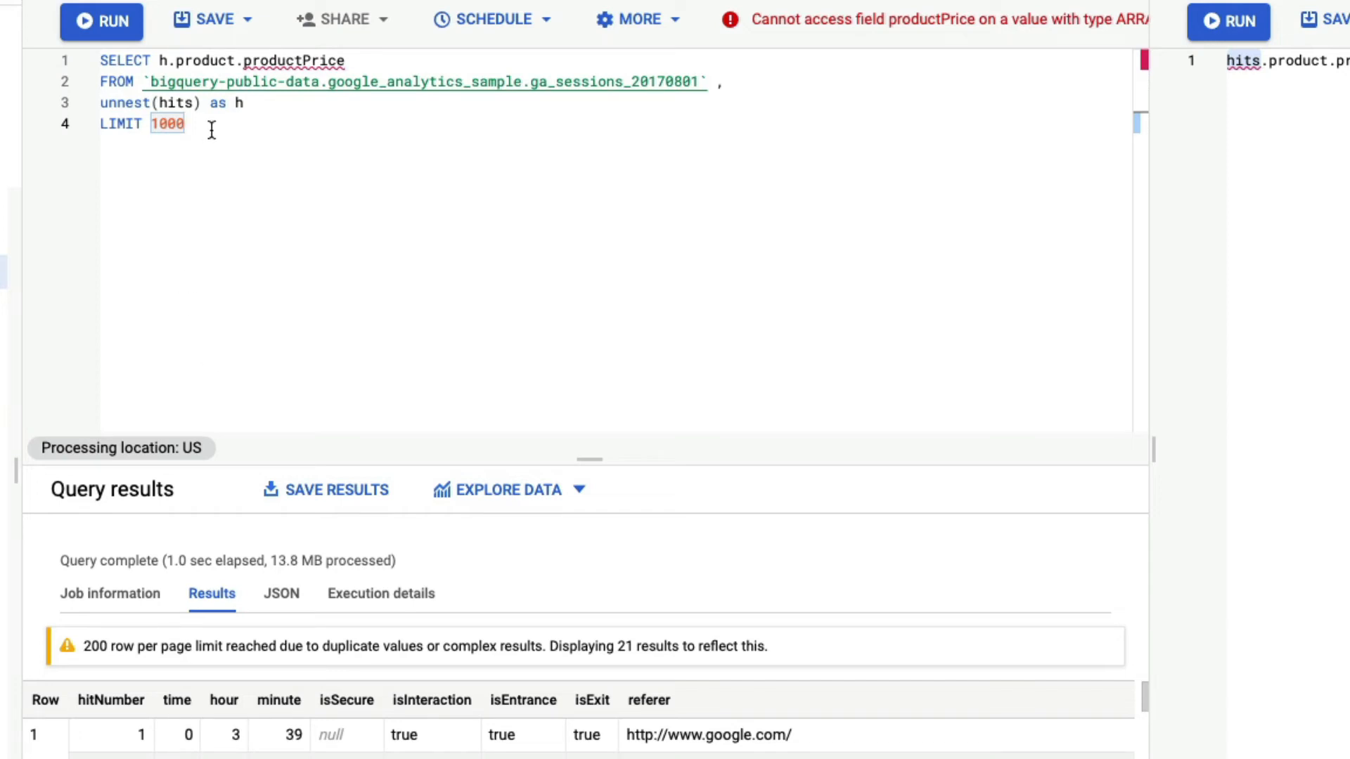
# Add 'unnest(h.product) as p', select p.productPrice, and run the query.
pyautogui.click(245, 102)
pyautogui.write(',')
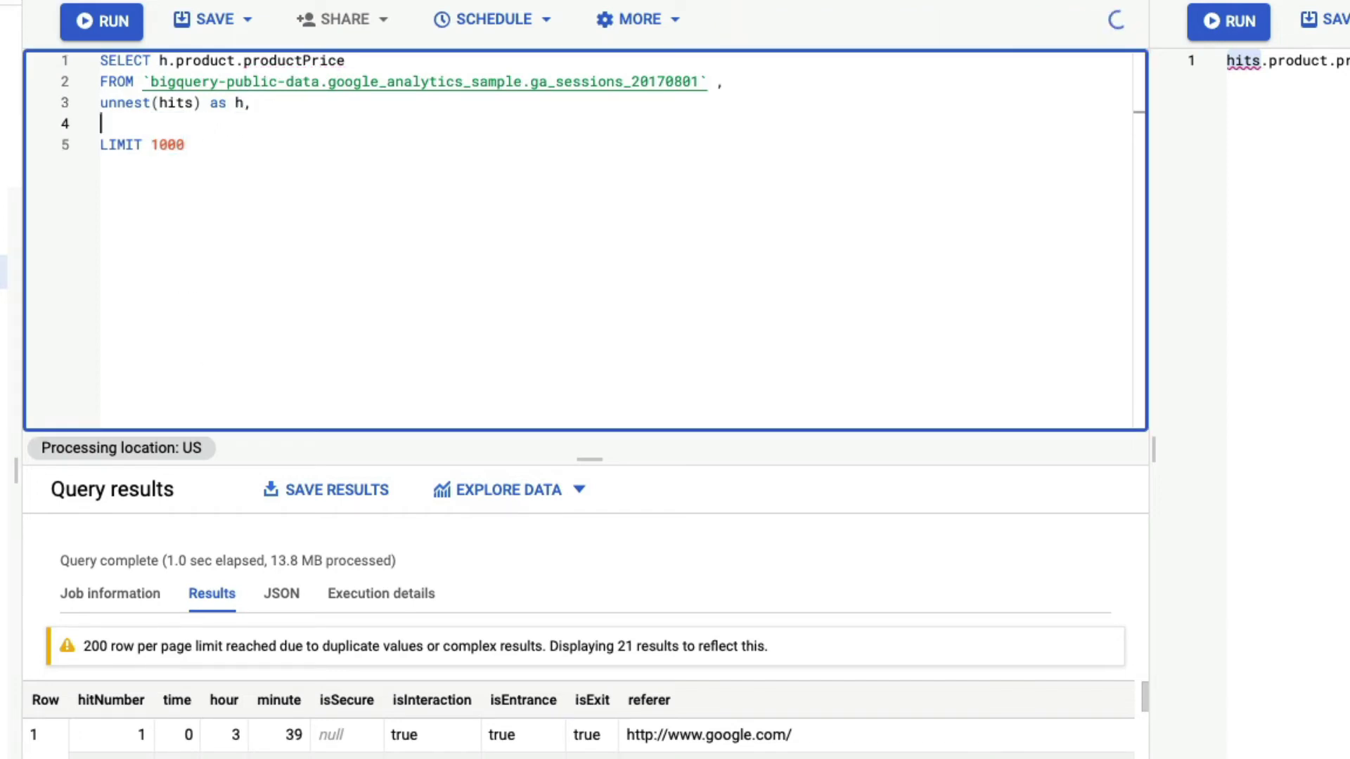
pyautogui.write('unnest')
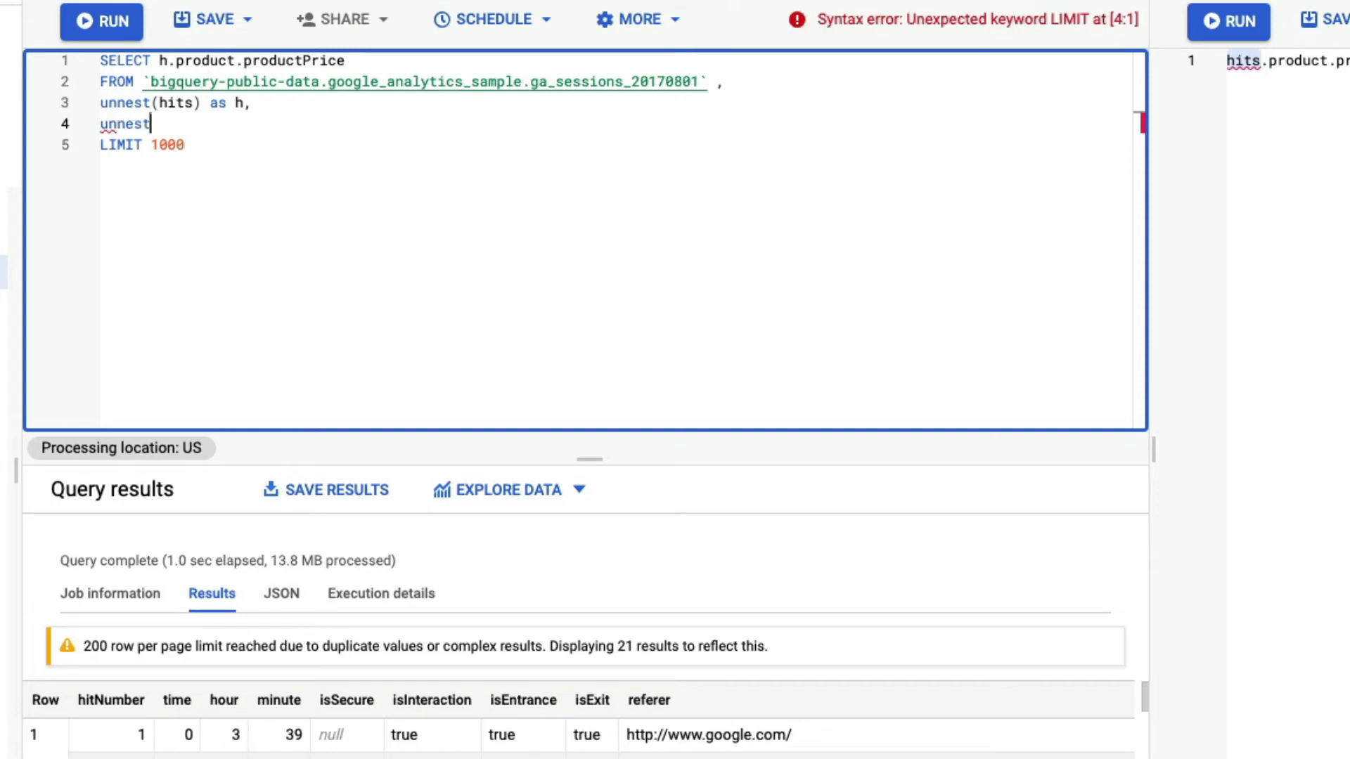
pyautogui.write('(h.)')
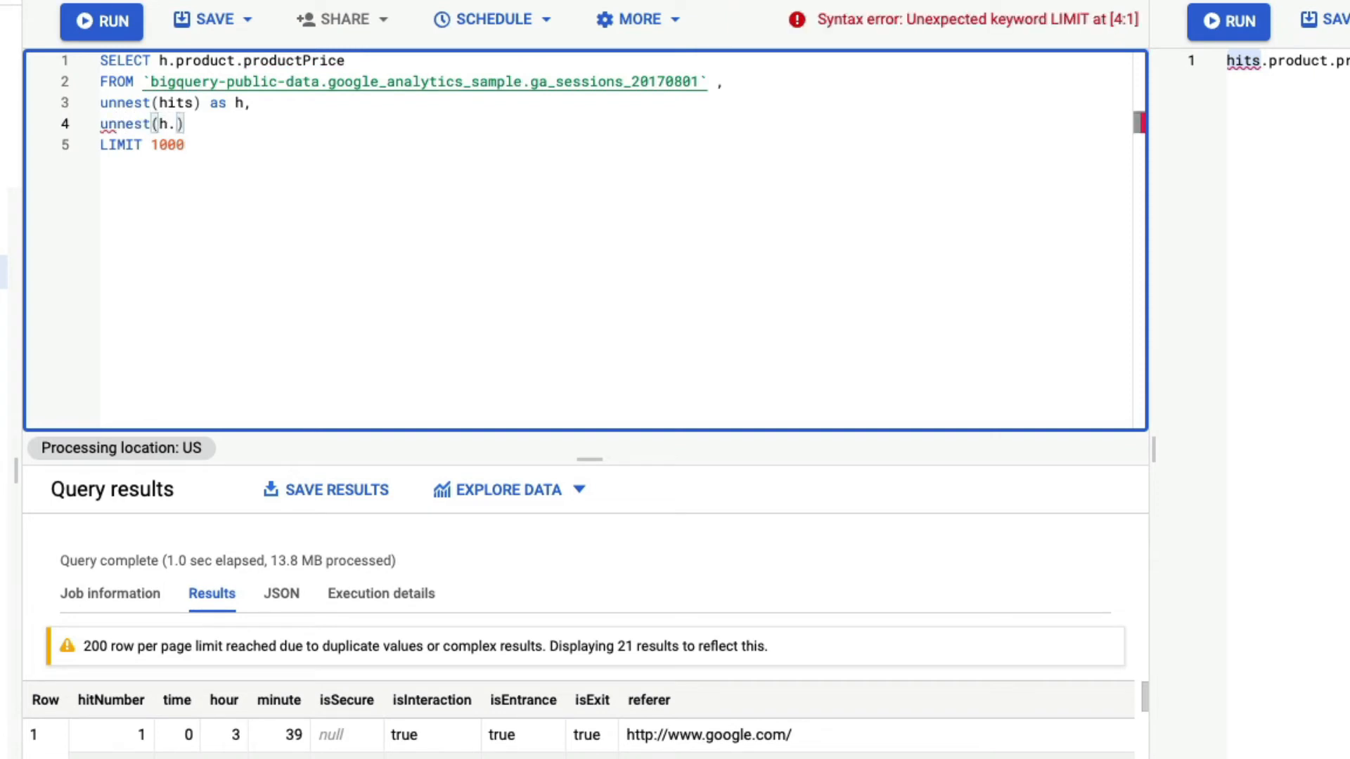
pyautogui.write('product')
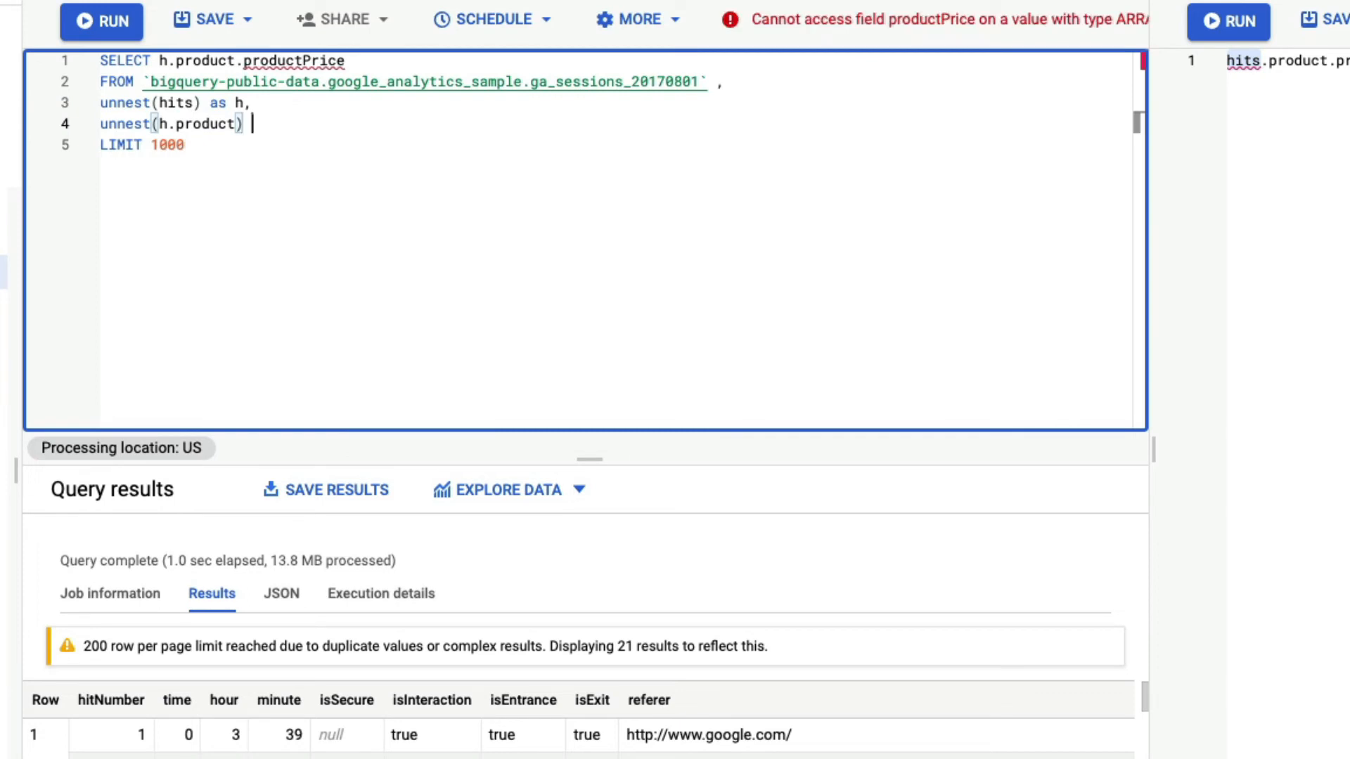
pyautogui.write('as p')
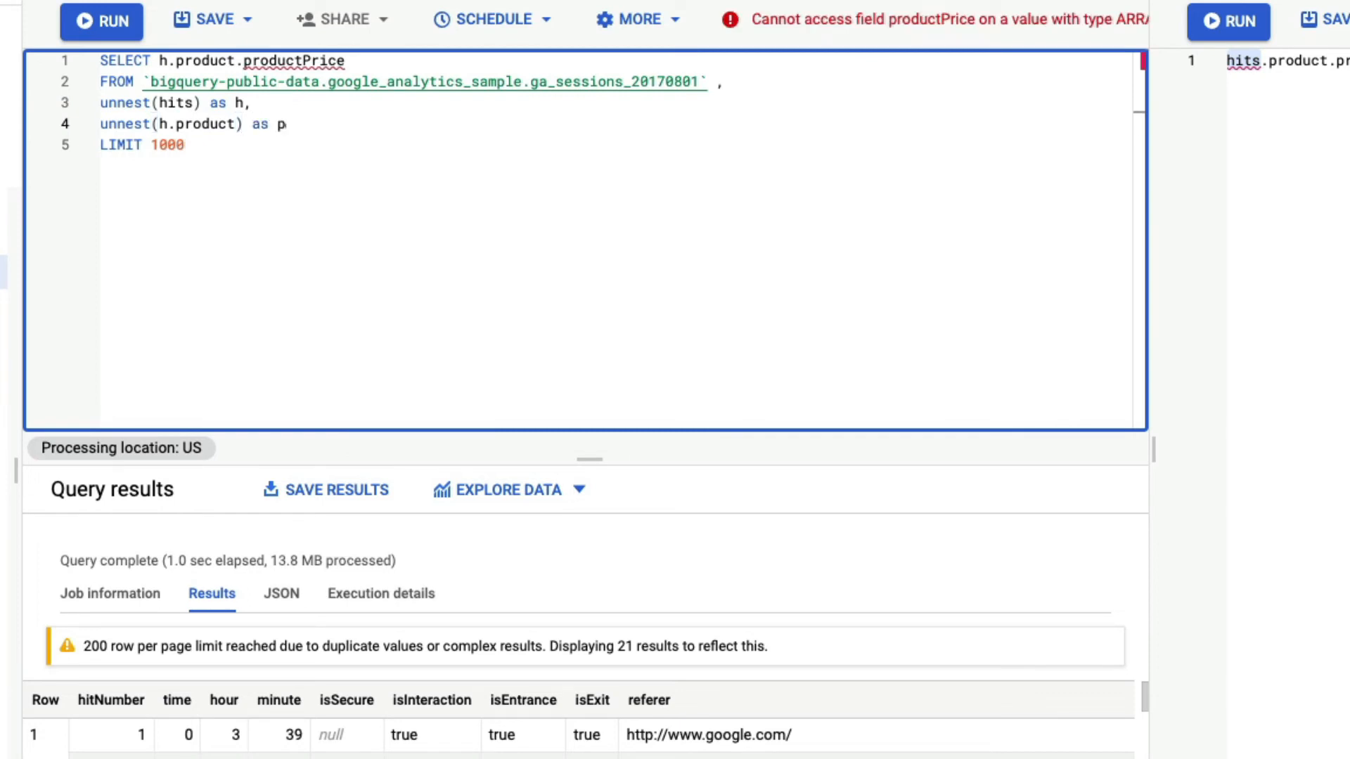
pyautogui.doubleClick(203, 60)
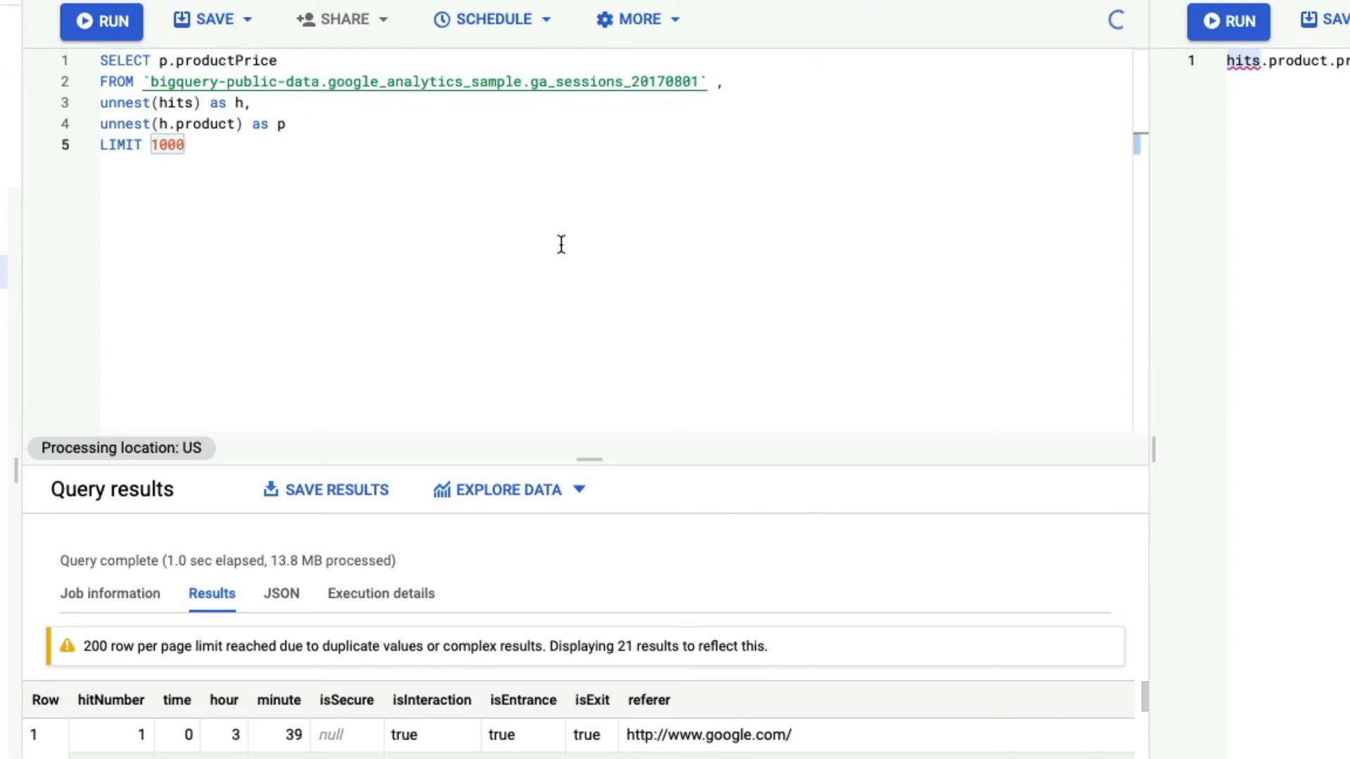
pyautogui.press('ctrl+a')
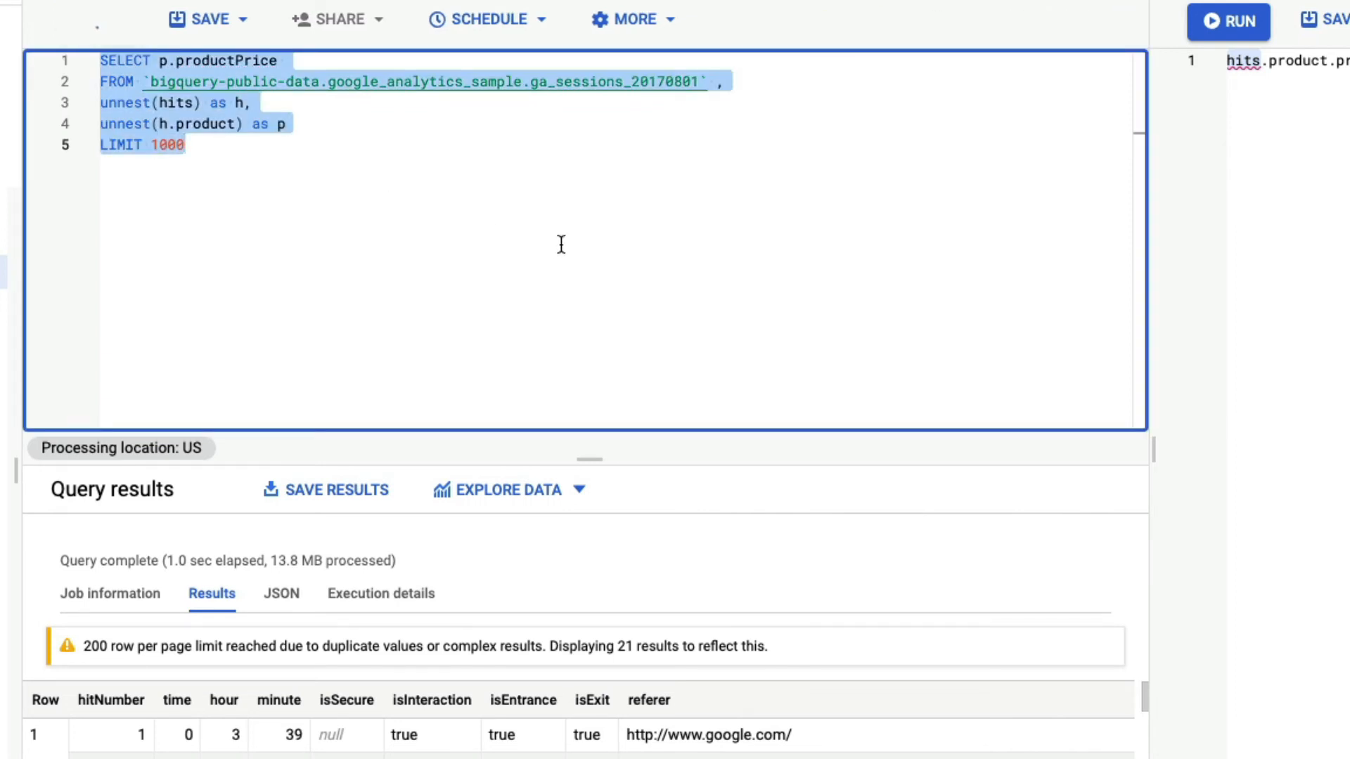
pyautogui.click(1235, 20)
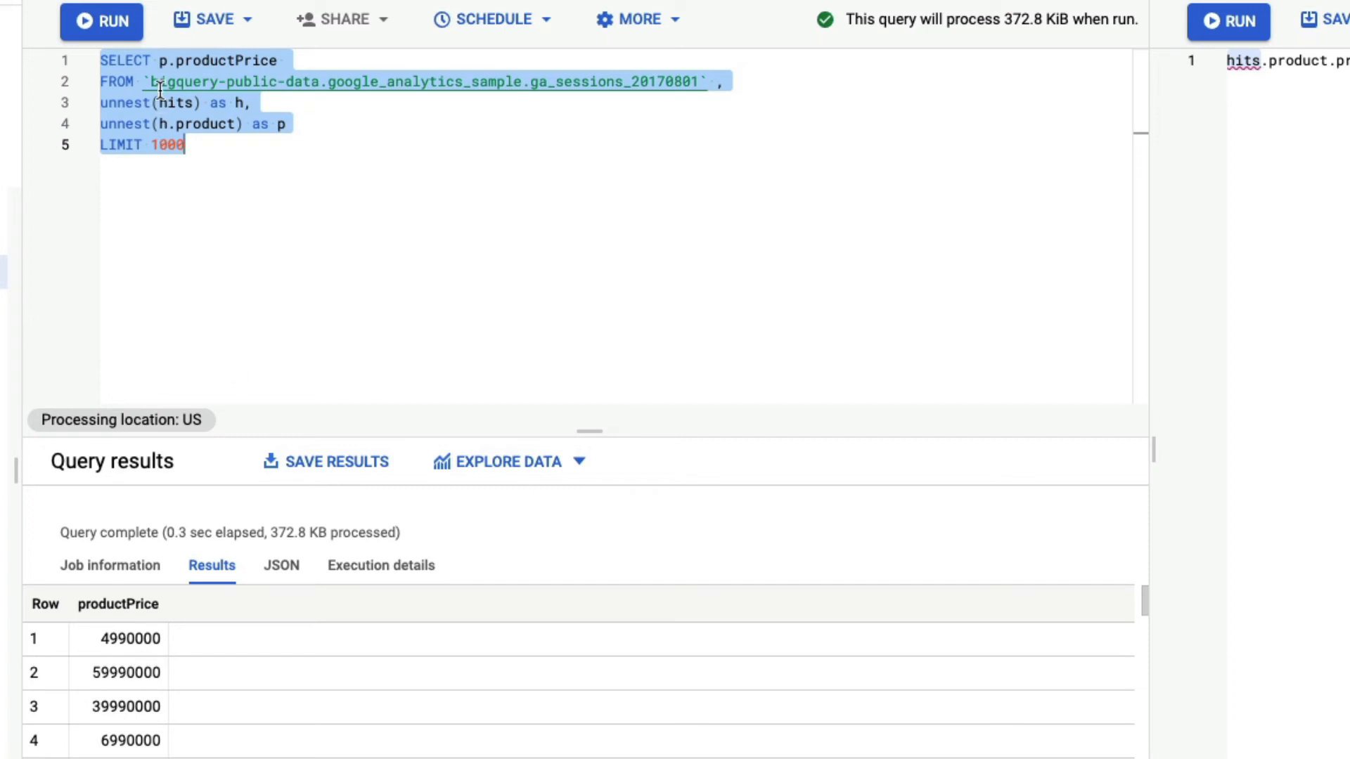
# Insert p.v2ProductName before p.productPrice and rerun to list names with prices.
pyautogui.click(535, 357)
pyautogui.write(' p.v2ProductName')
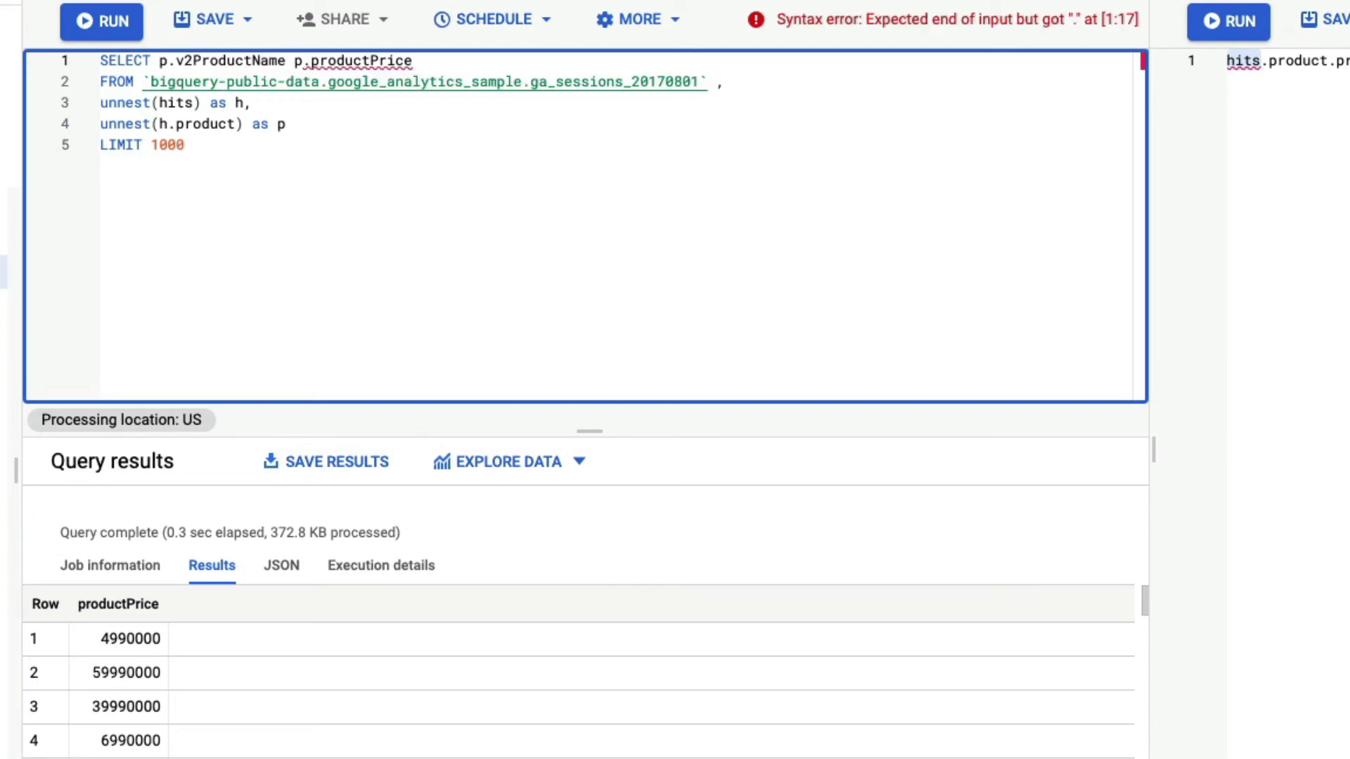
pyautogui.write(',')
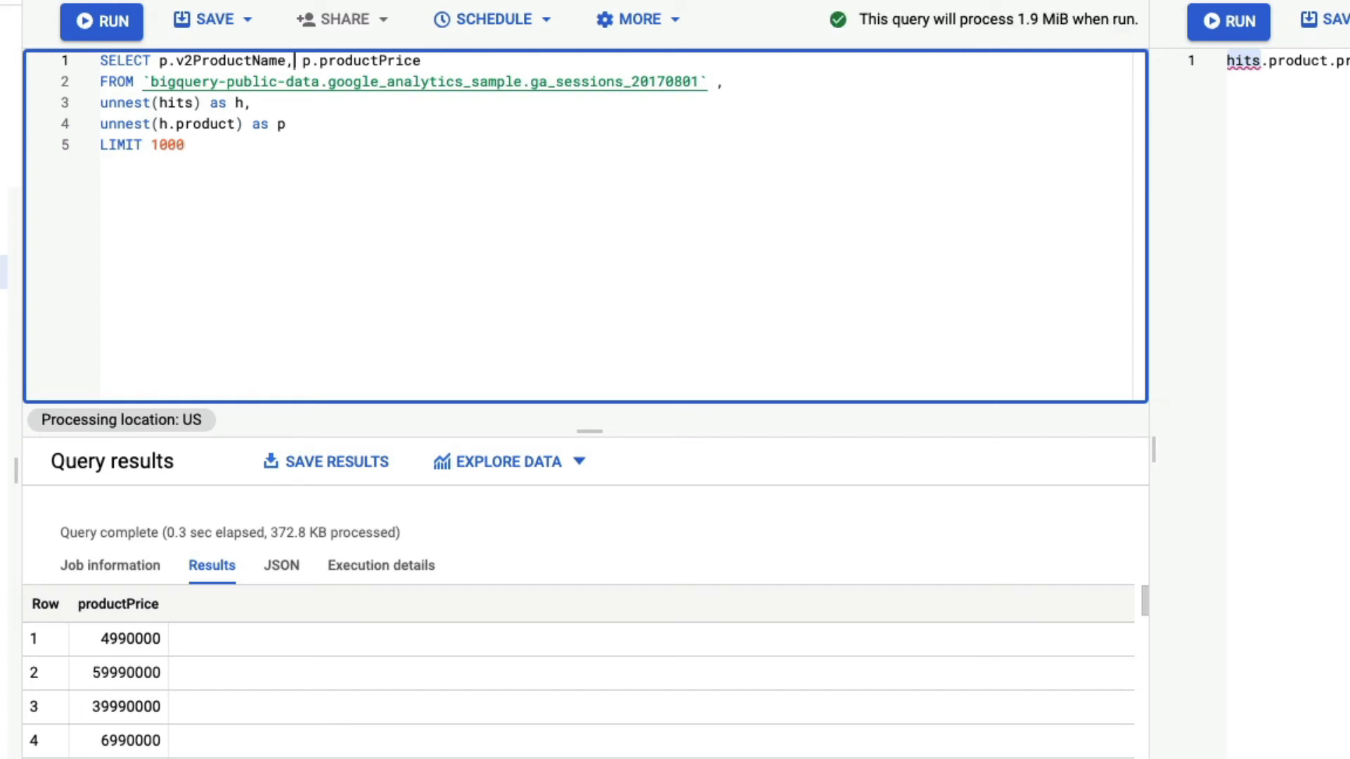
pyautogui.click(99, 20)
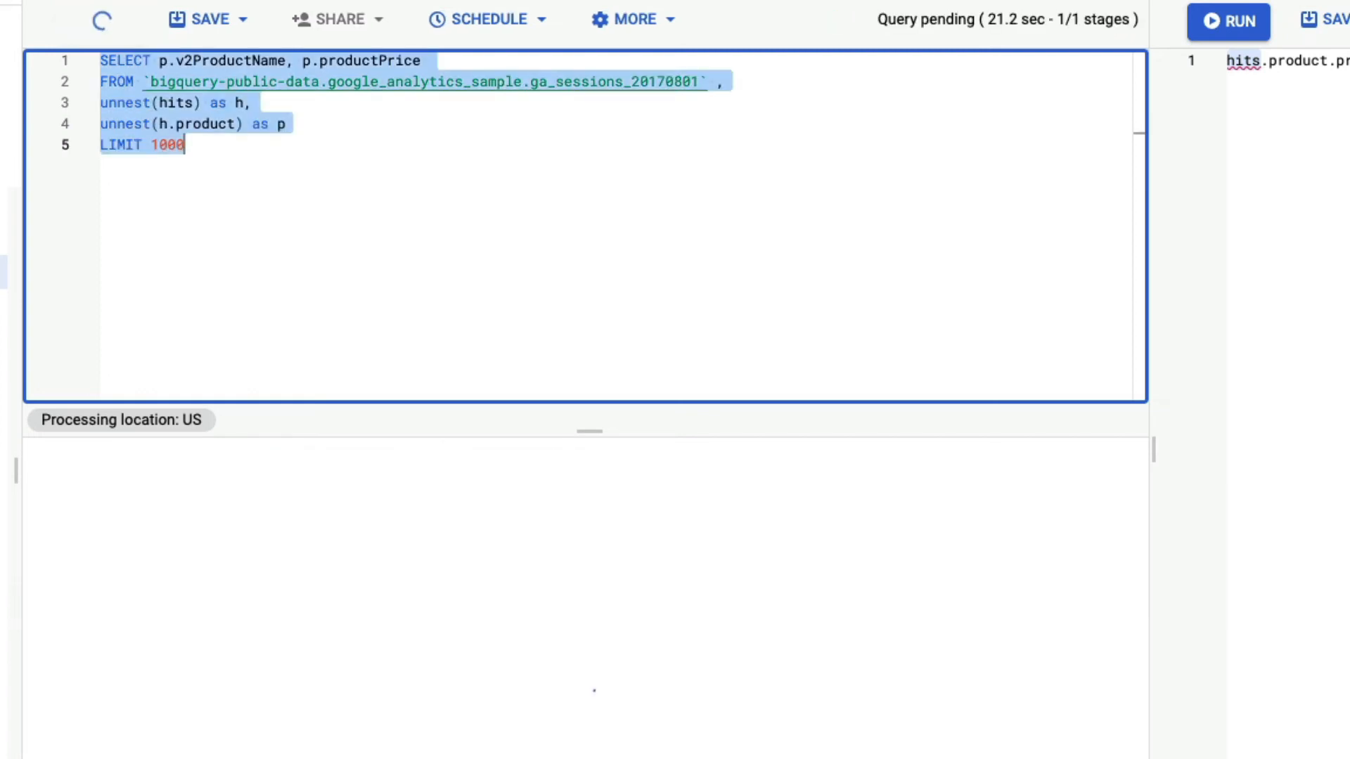
pyautogui.click(1227, 21)
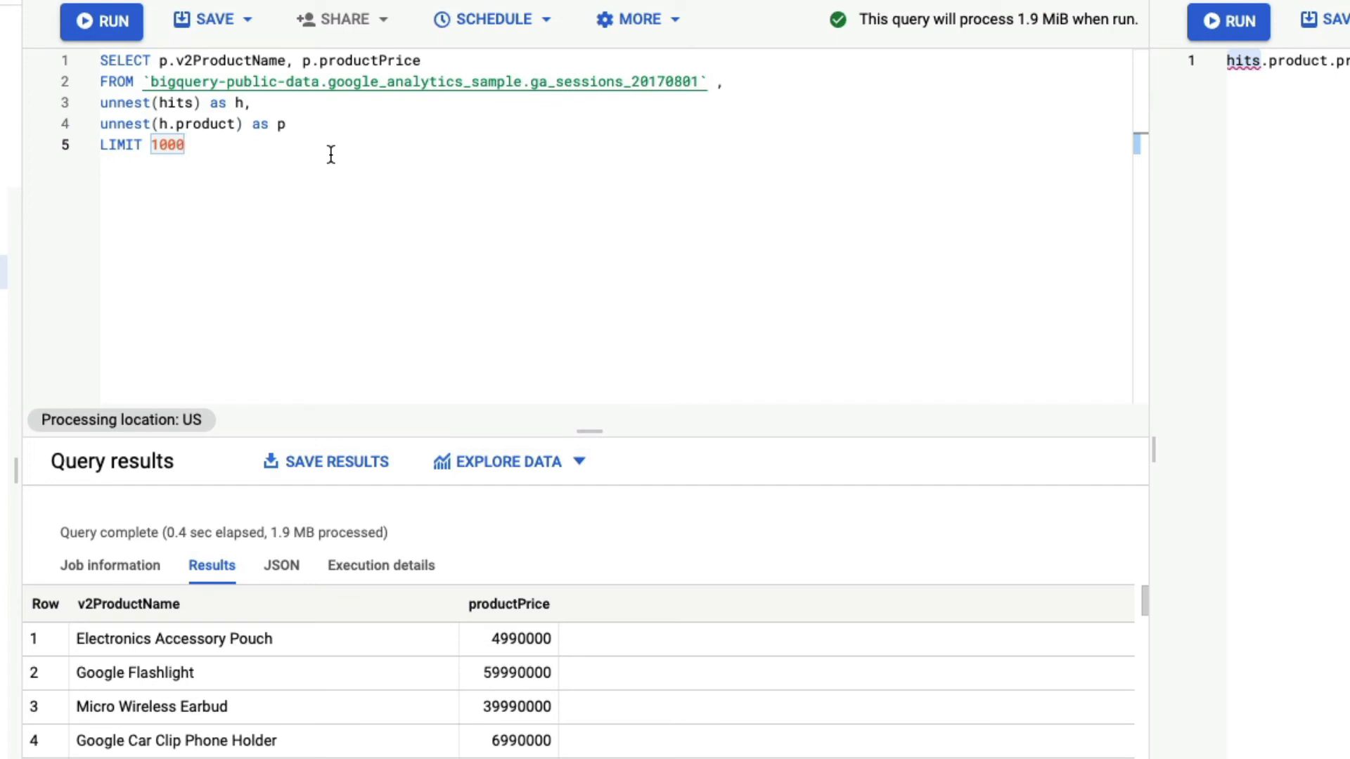
pyautogui.moveTo(544, 52)
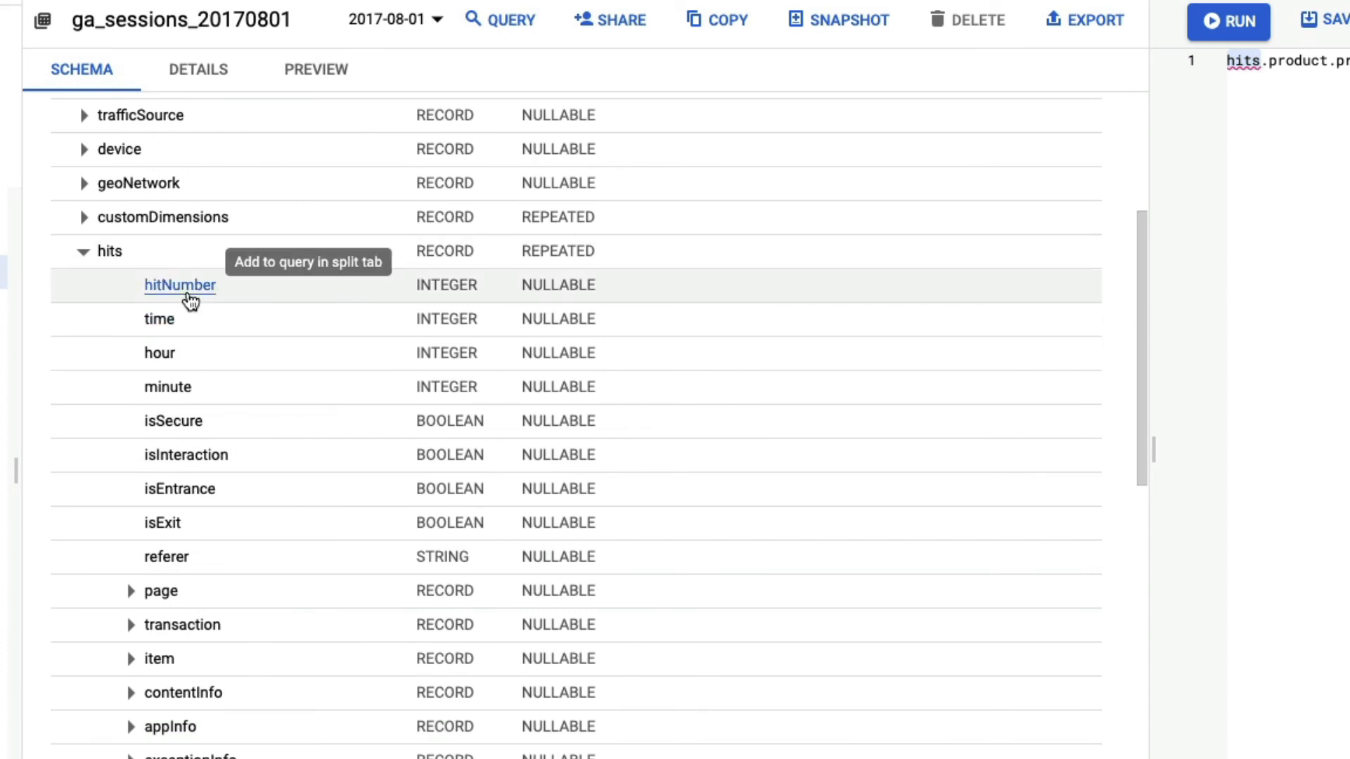
# Scroll the ga_sessions_20170801 schema to the nested hits.product fields.
pyautogui.scroll(-3)
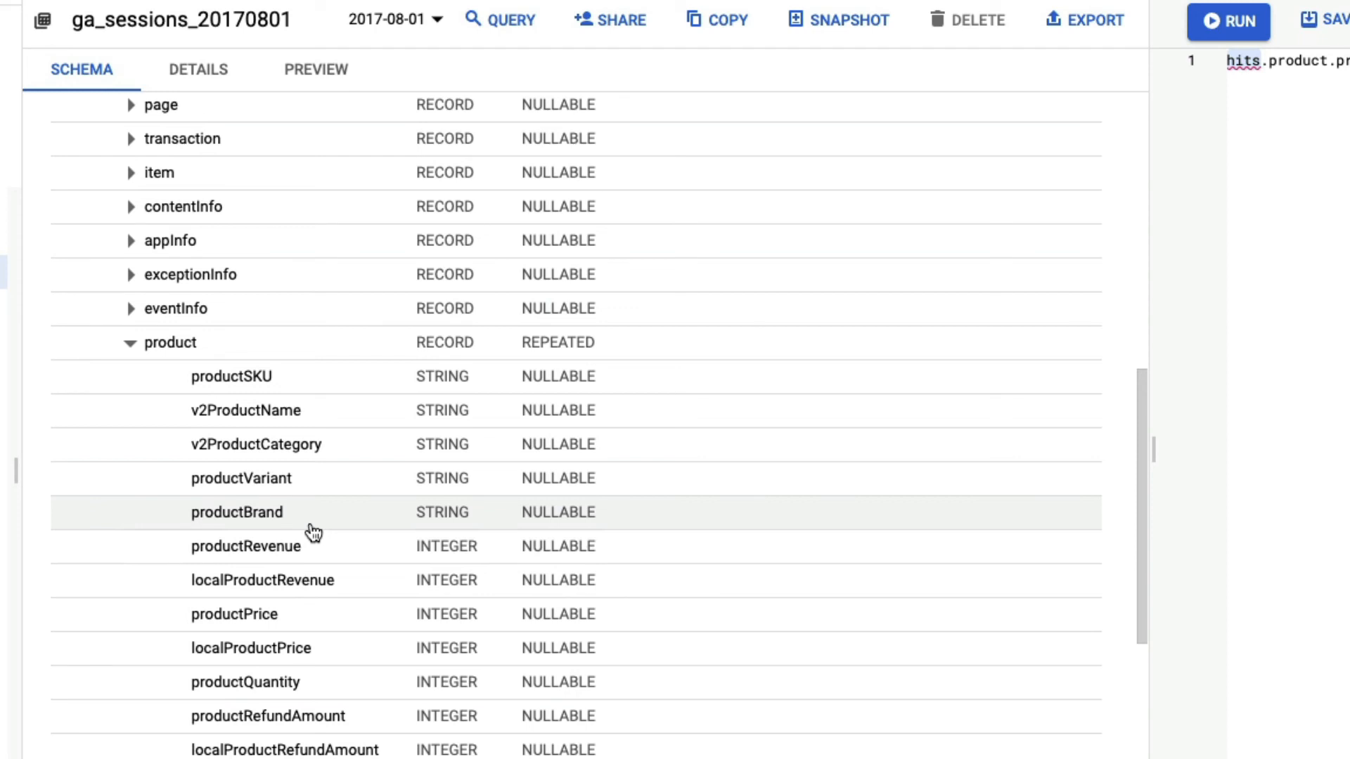
pyautogui.moveTo(381, 164)
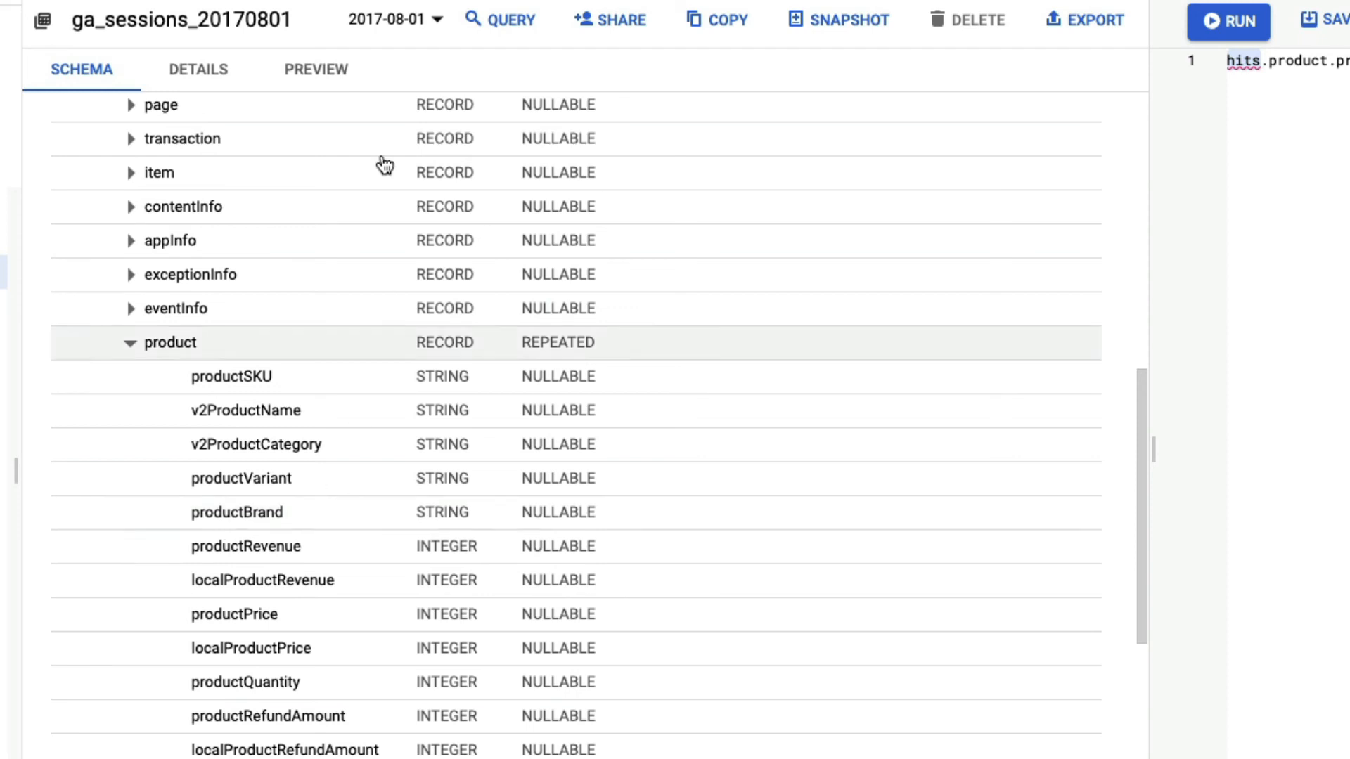
pyautogui.moveTo(465, 206)
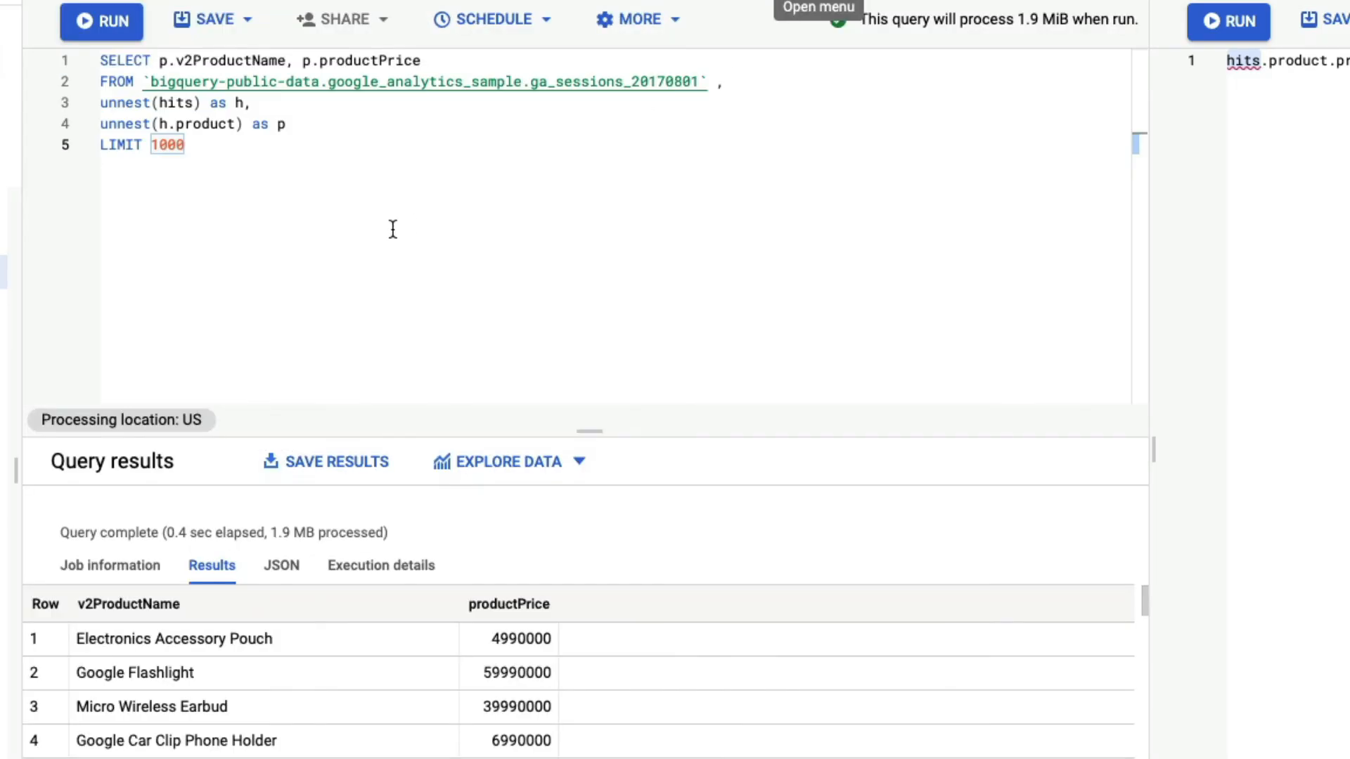
# Highlight the h alias and the productPrice field in the finished query.
pyautogui.doubleClick(173, 103)
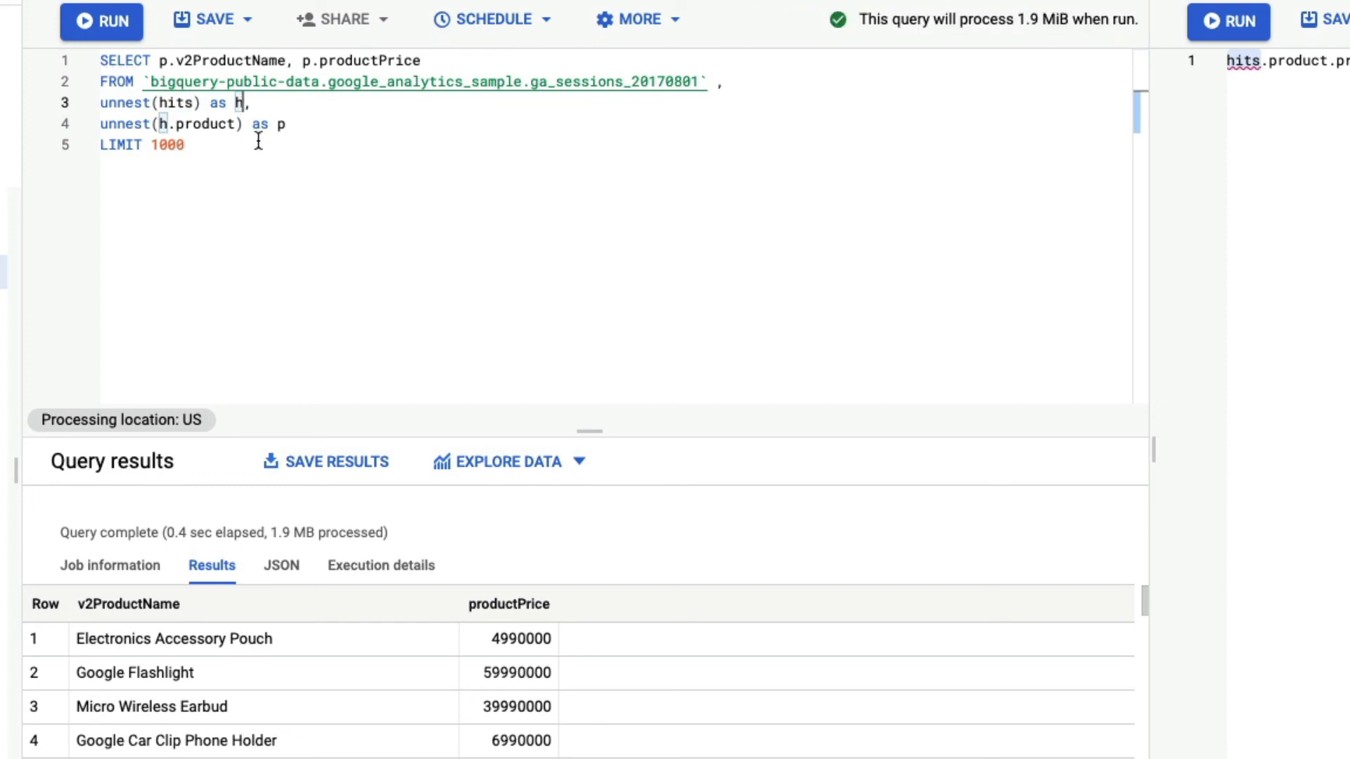
pyautogui.moveTo(199, 124)
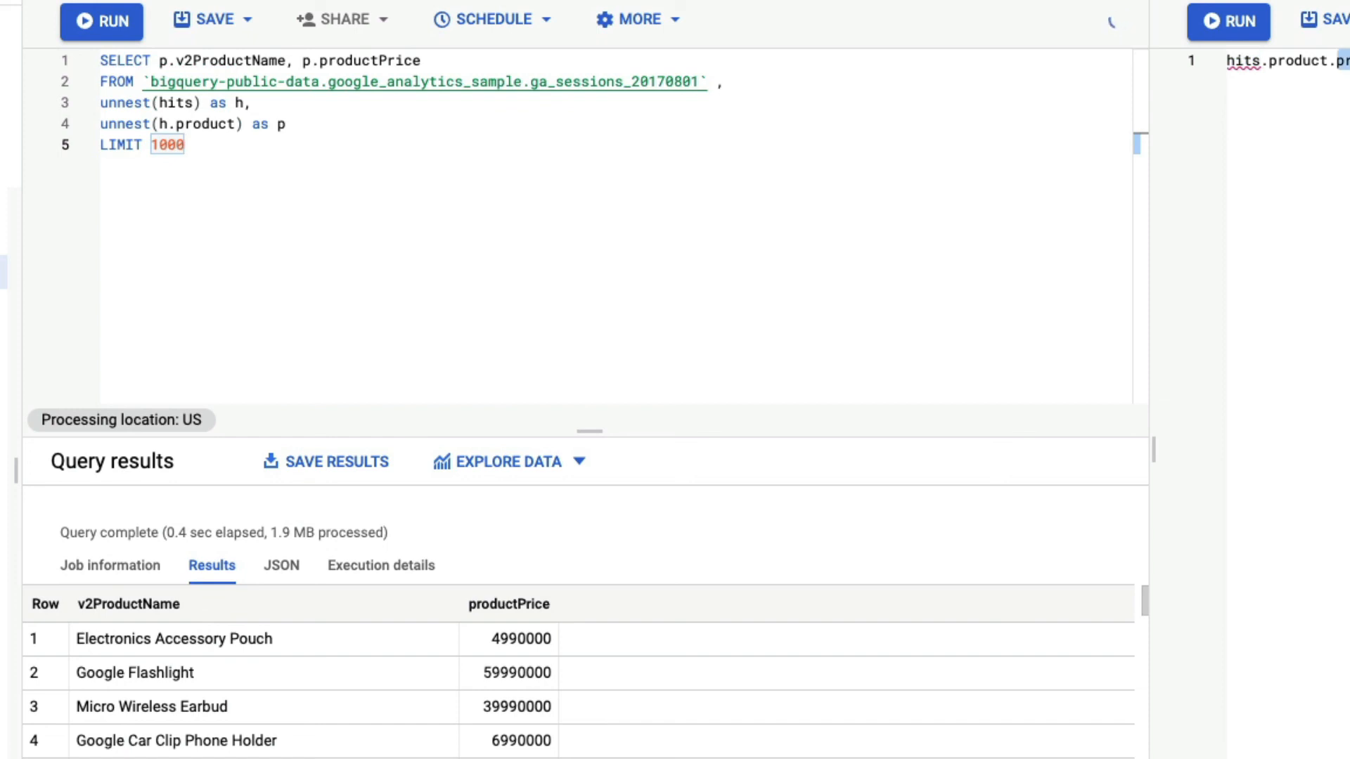
pyautogui.doubleClick(373, 60)
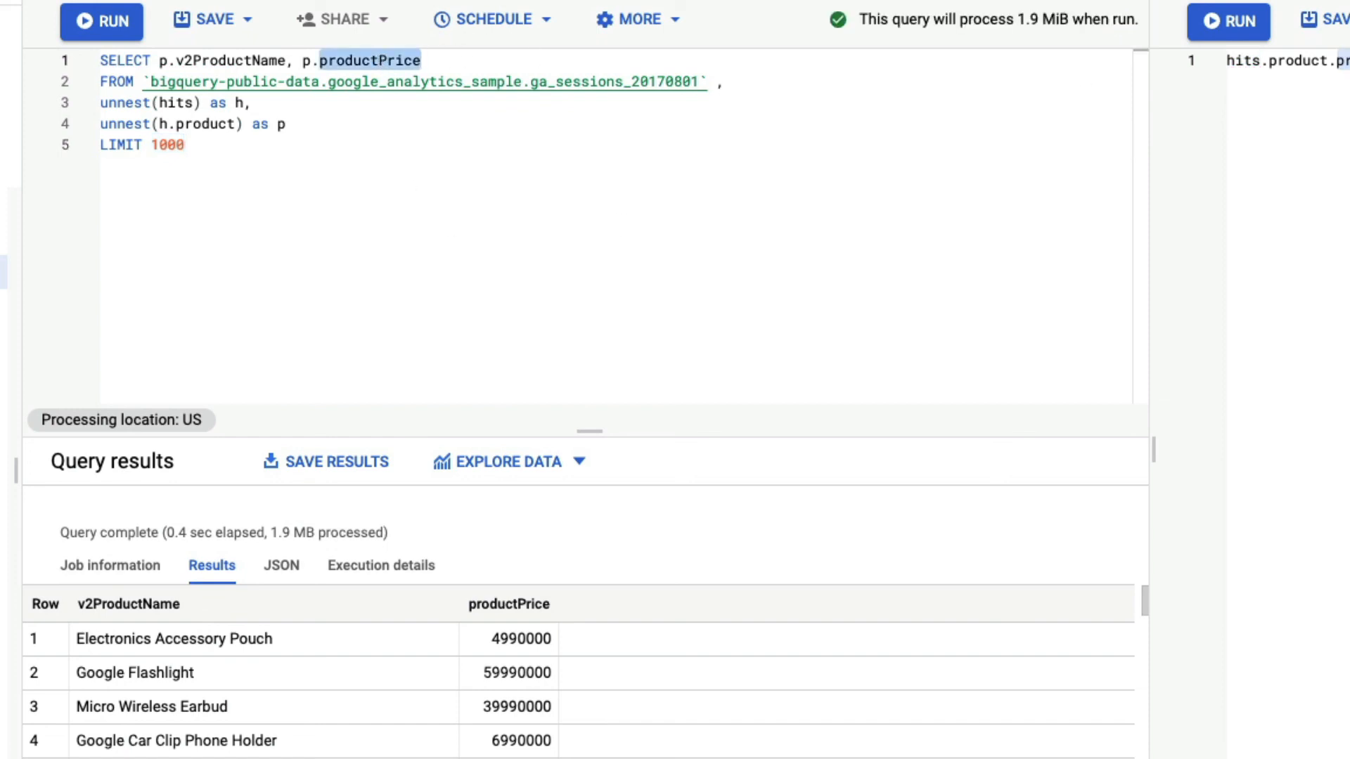